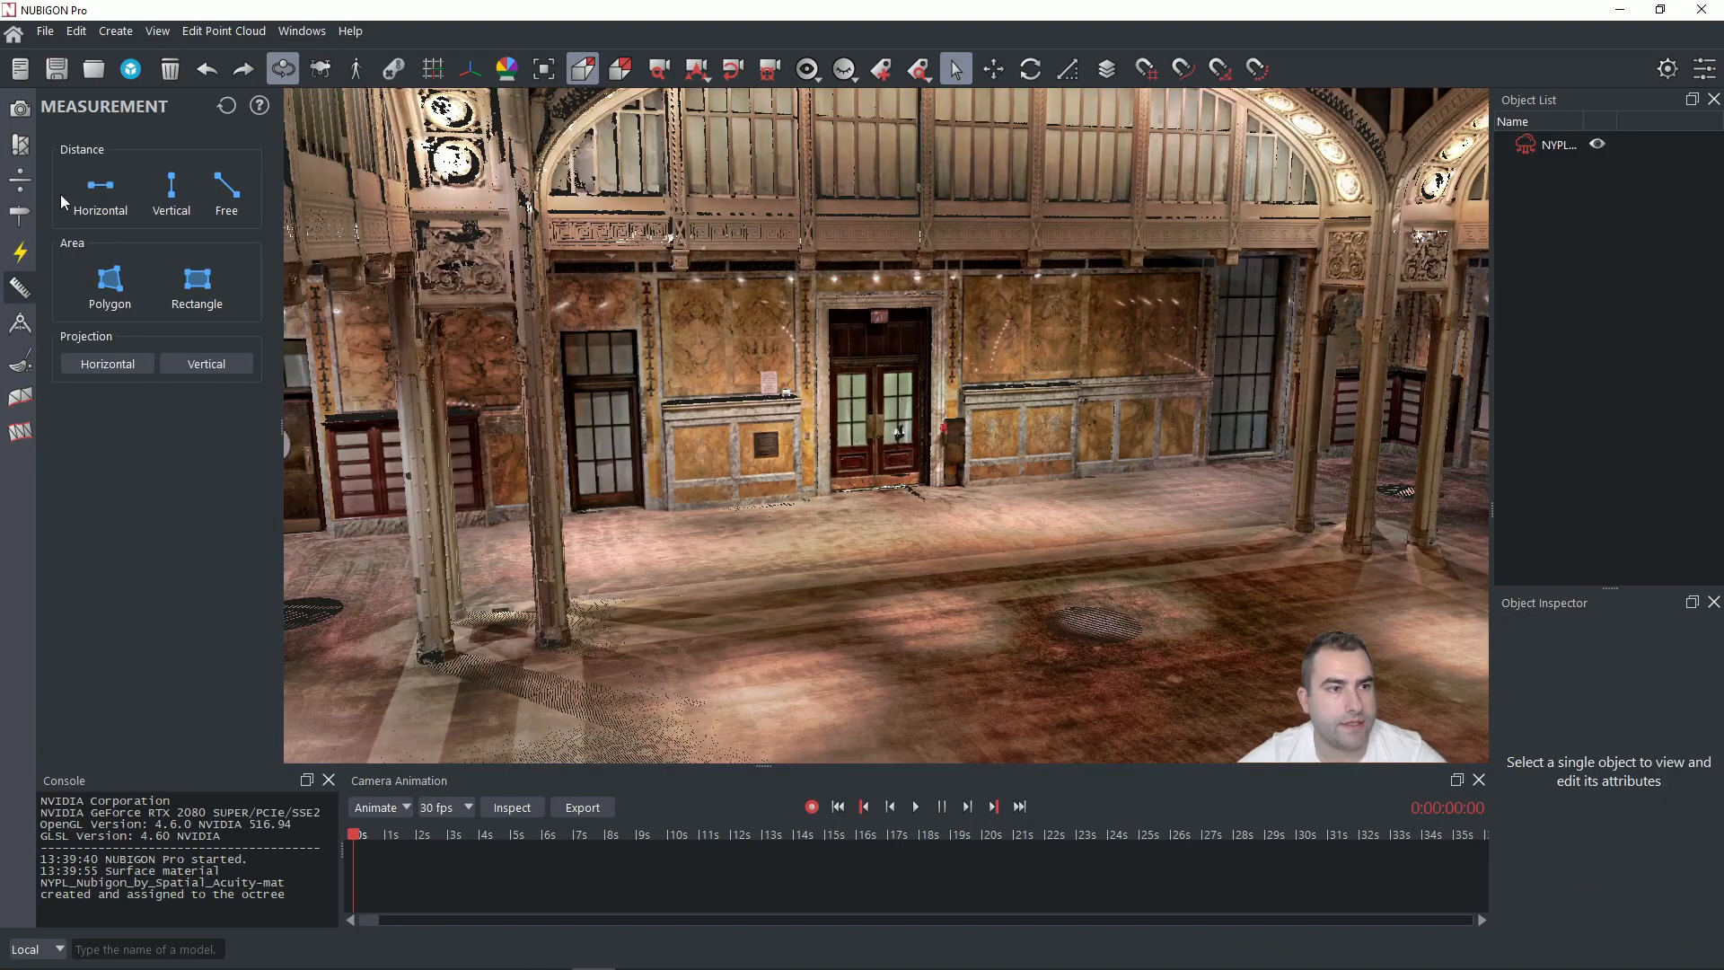
mouse_move(254, 231)
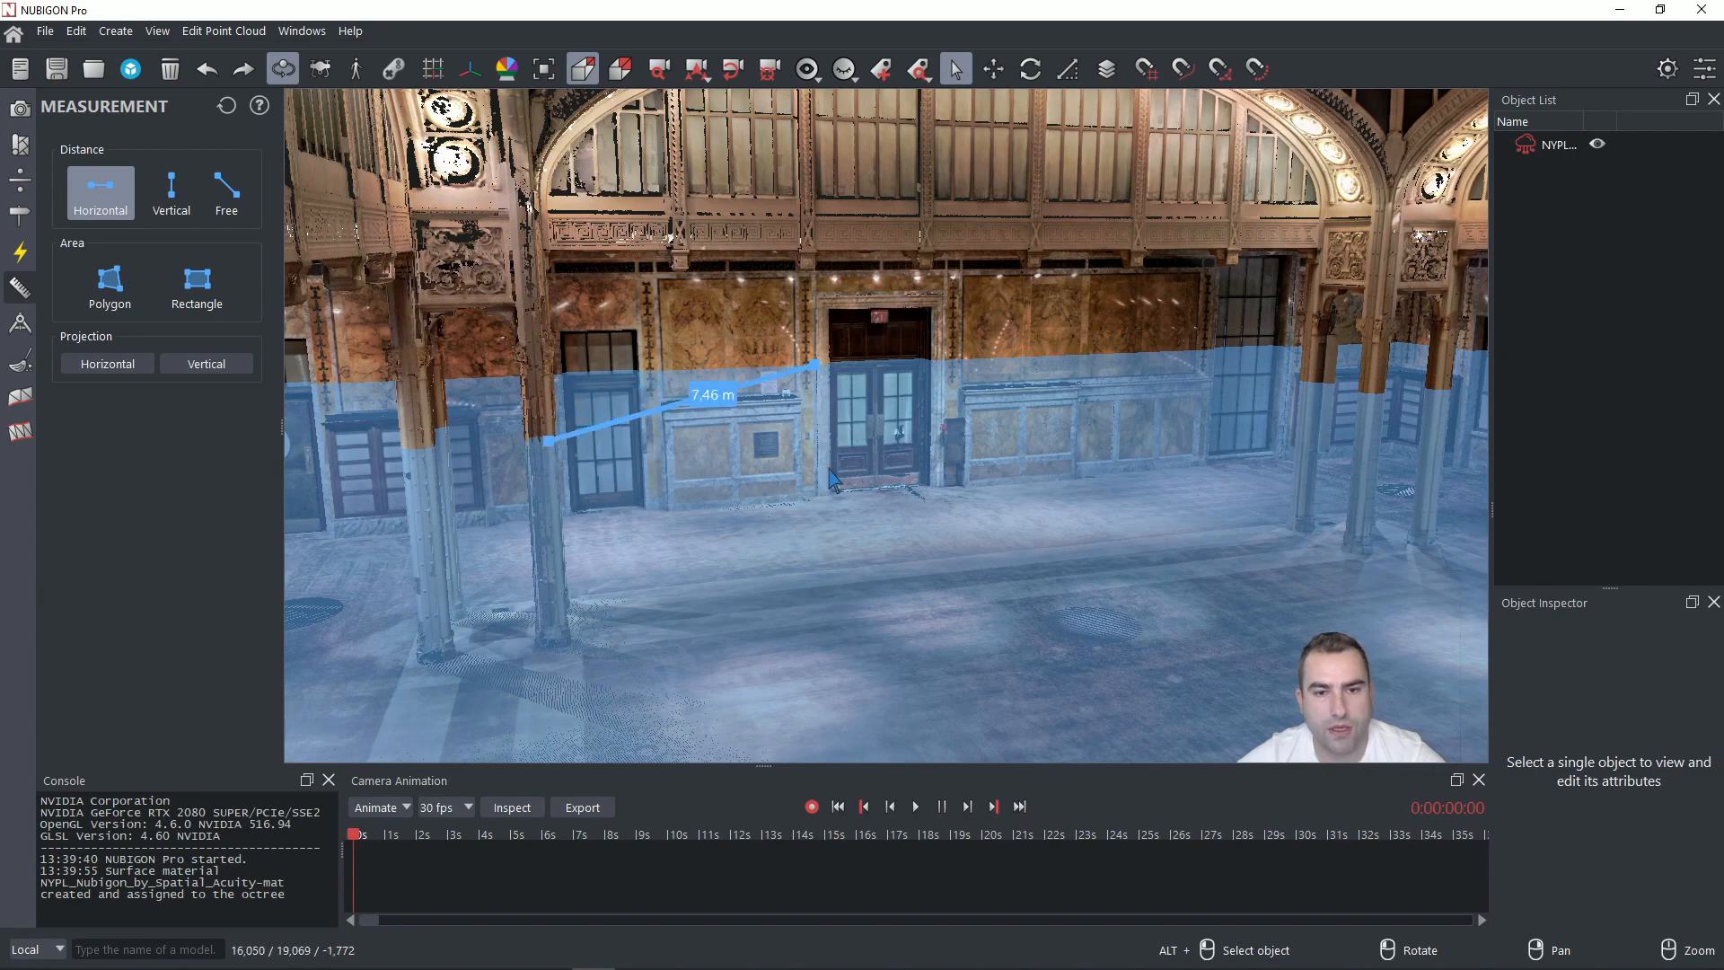
- Draw an 11.66 m horizontal distance across the hall between the left and right columns
drag(781, 385, 1325, 383)
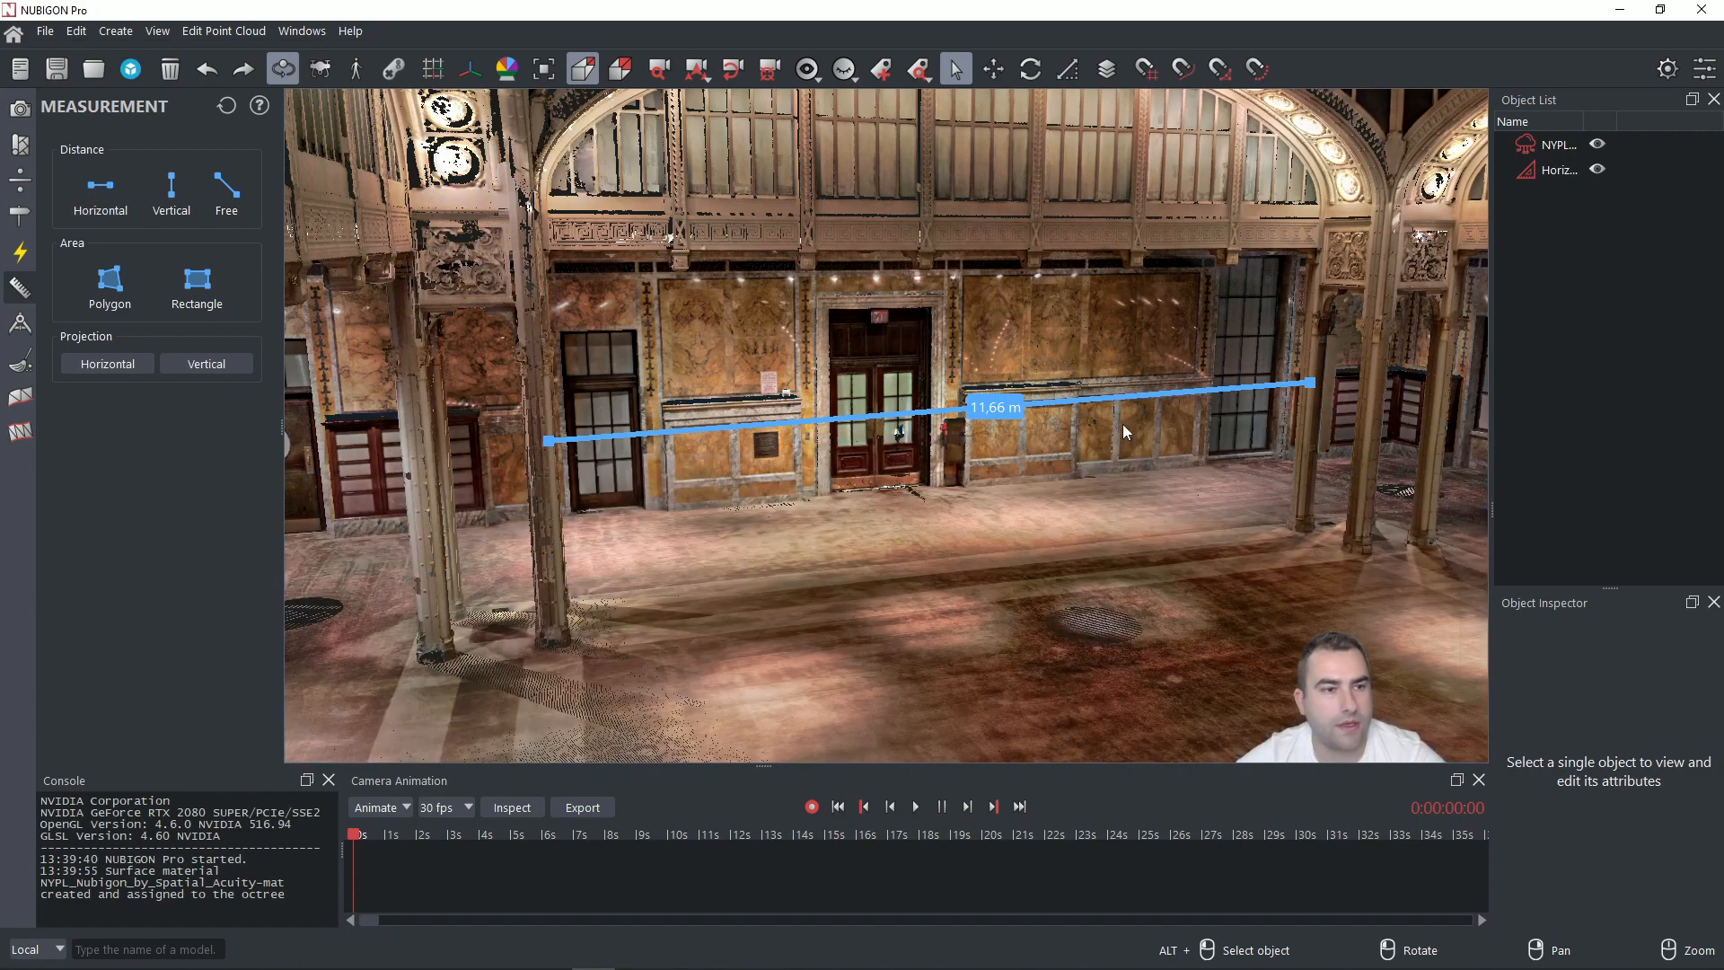
- Measure a 4.64 m vertical height from the floor beside the right column
click(171, 193)
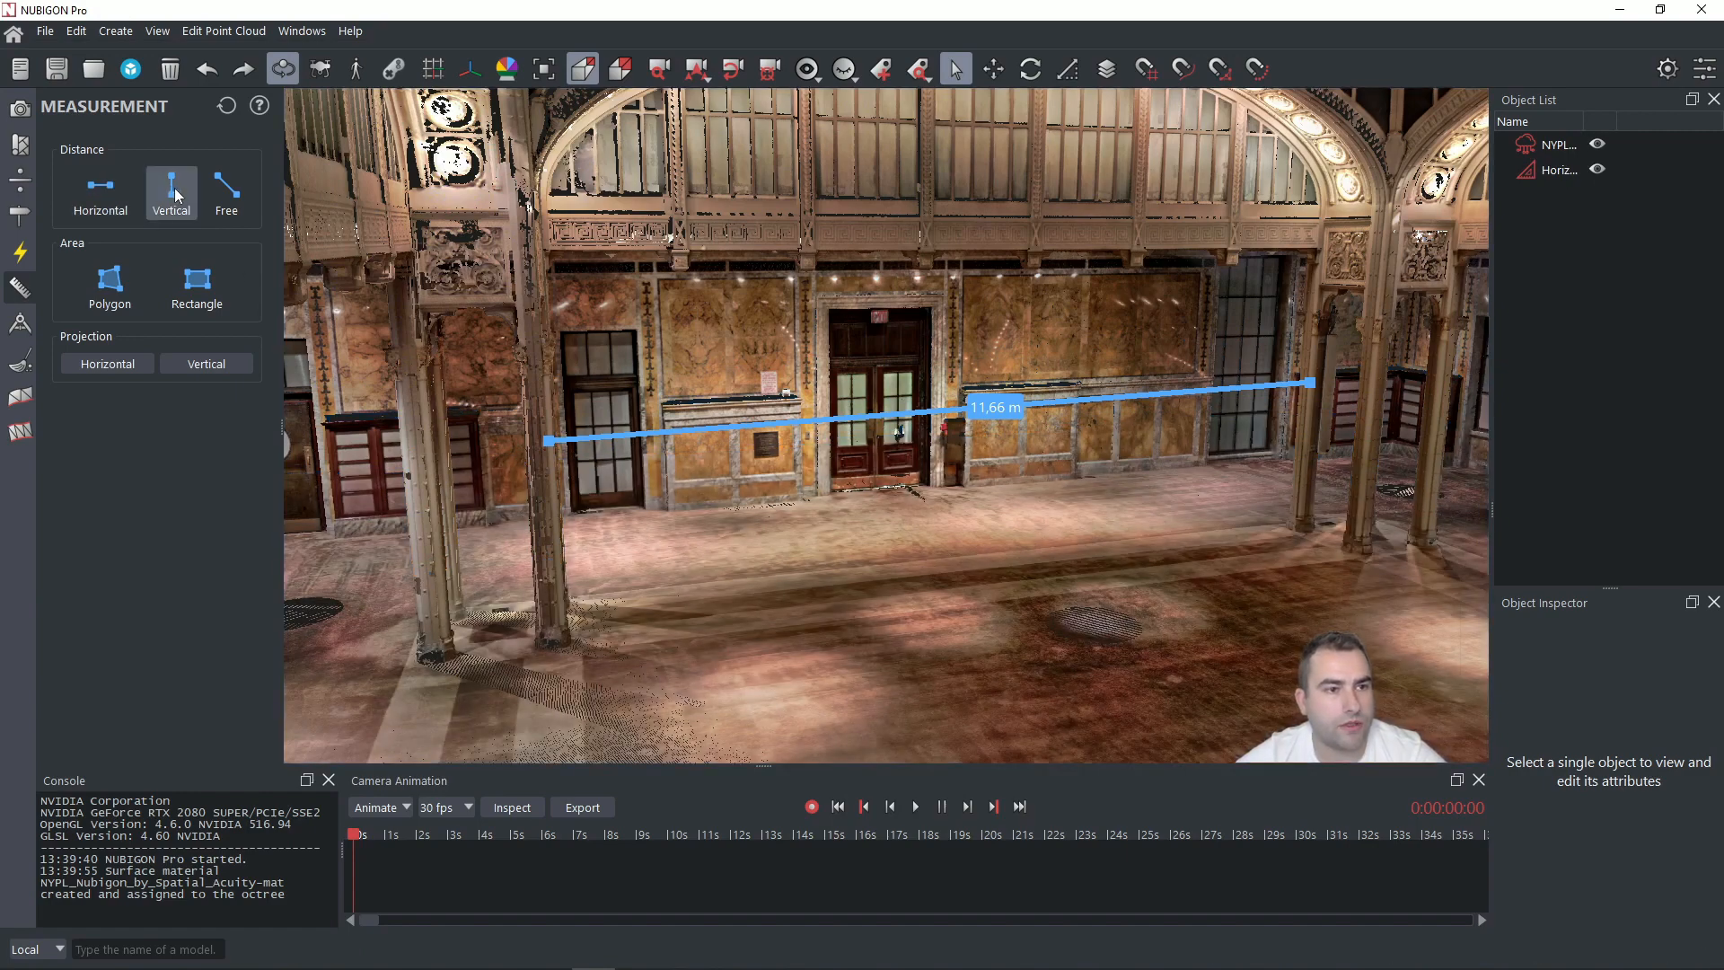
mouse_move(178, 234)
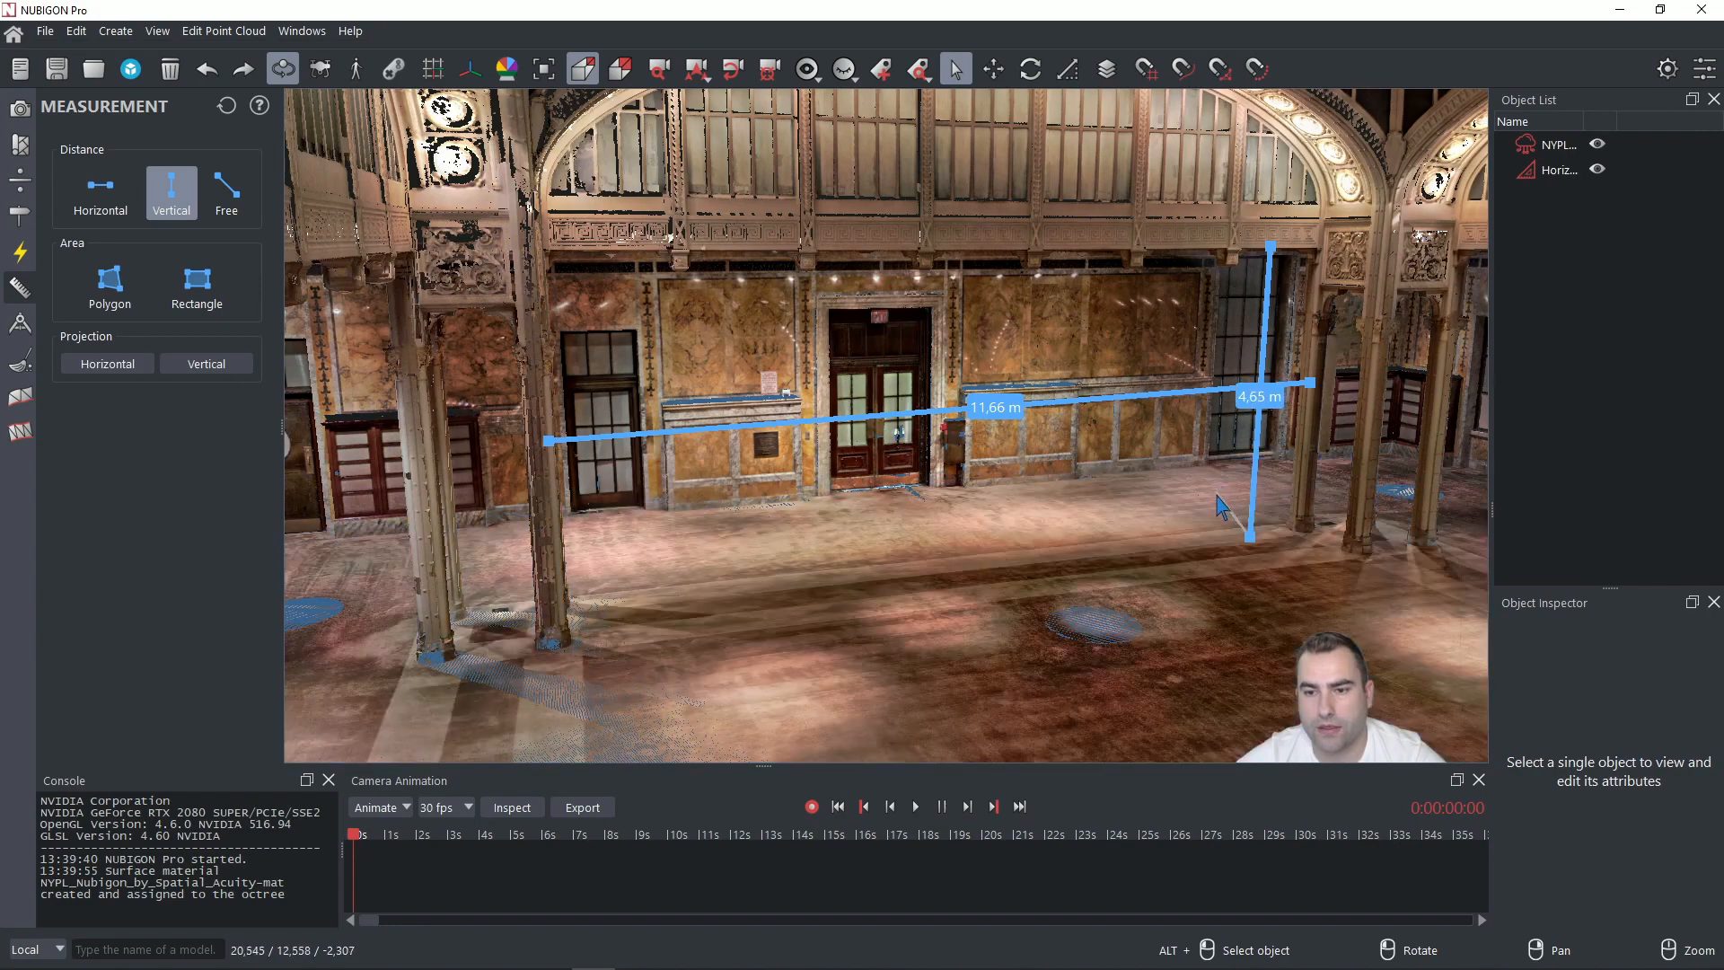
drag(1220, 506, 1254, 553)
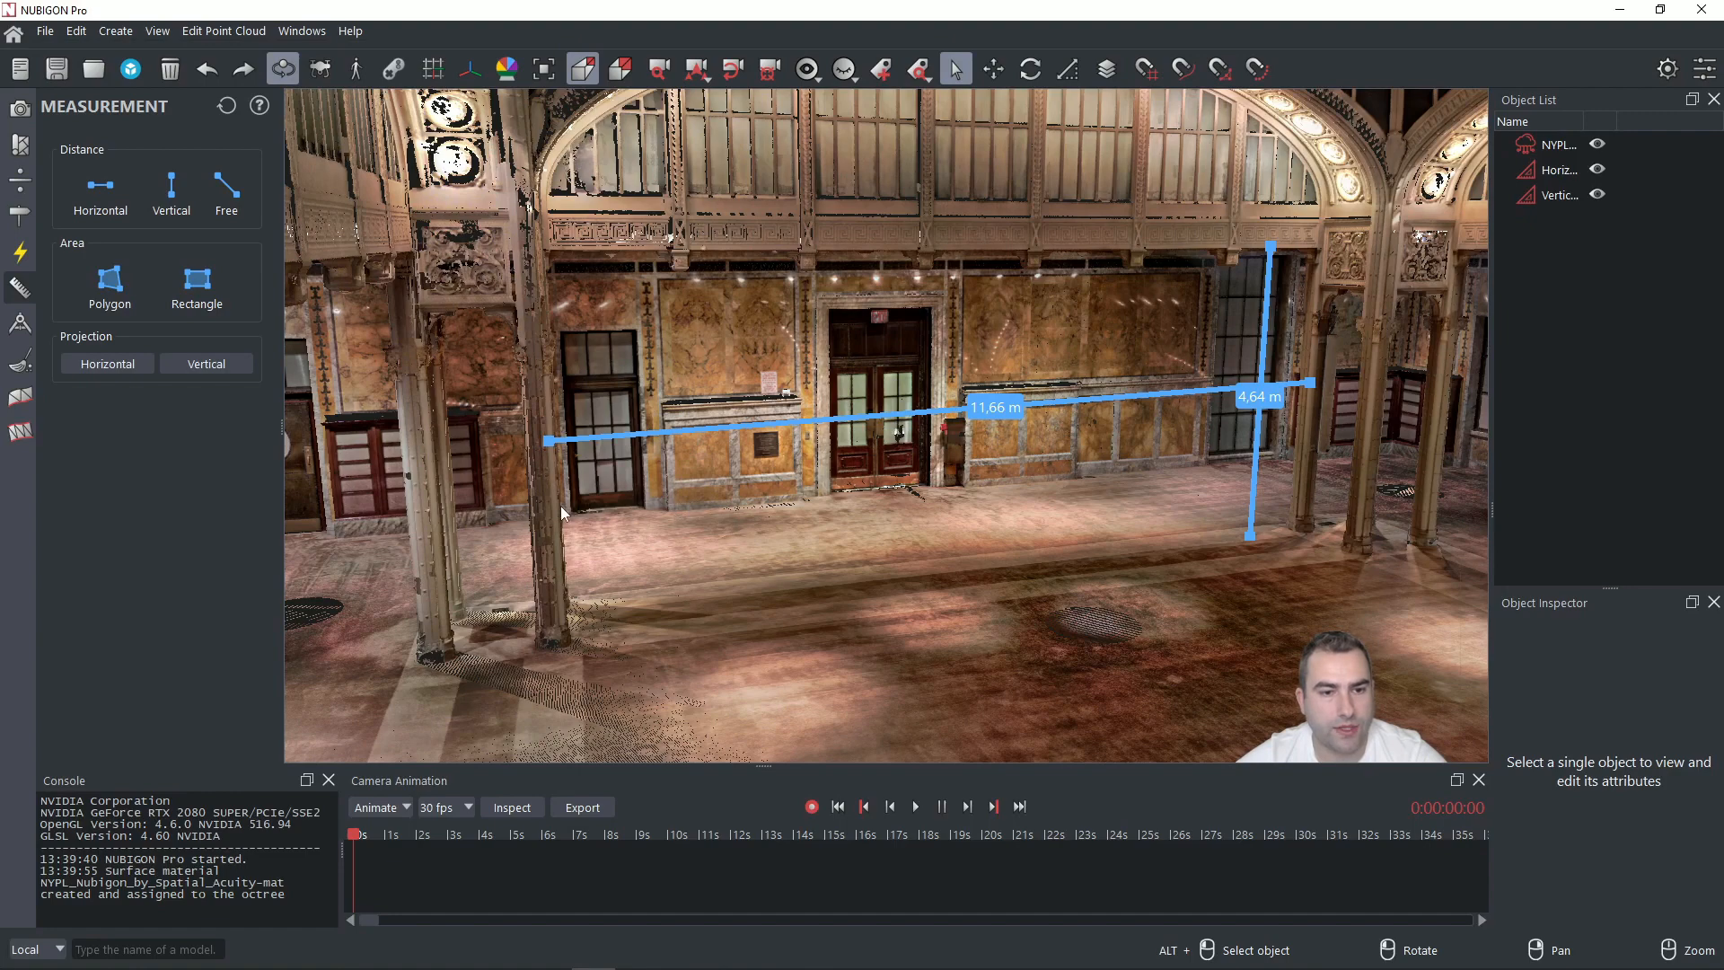
- Add another 11.66 m horizontal distance and a 4.68 m vertical height measurement
click(99, 186)
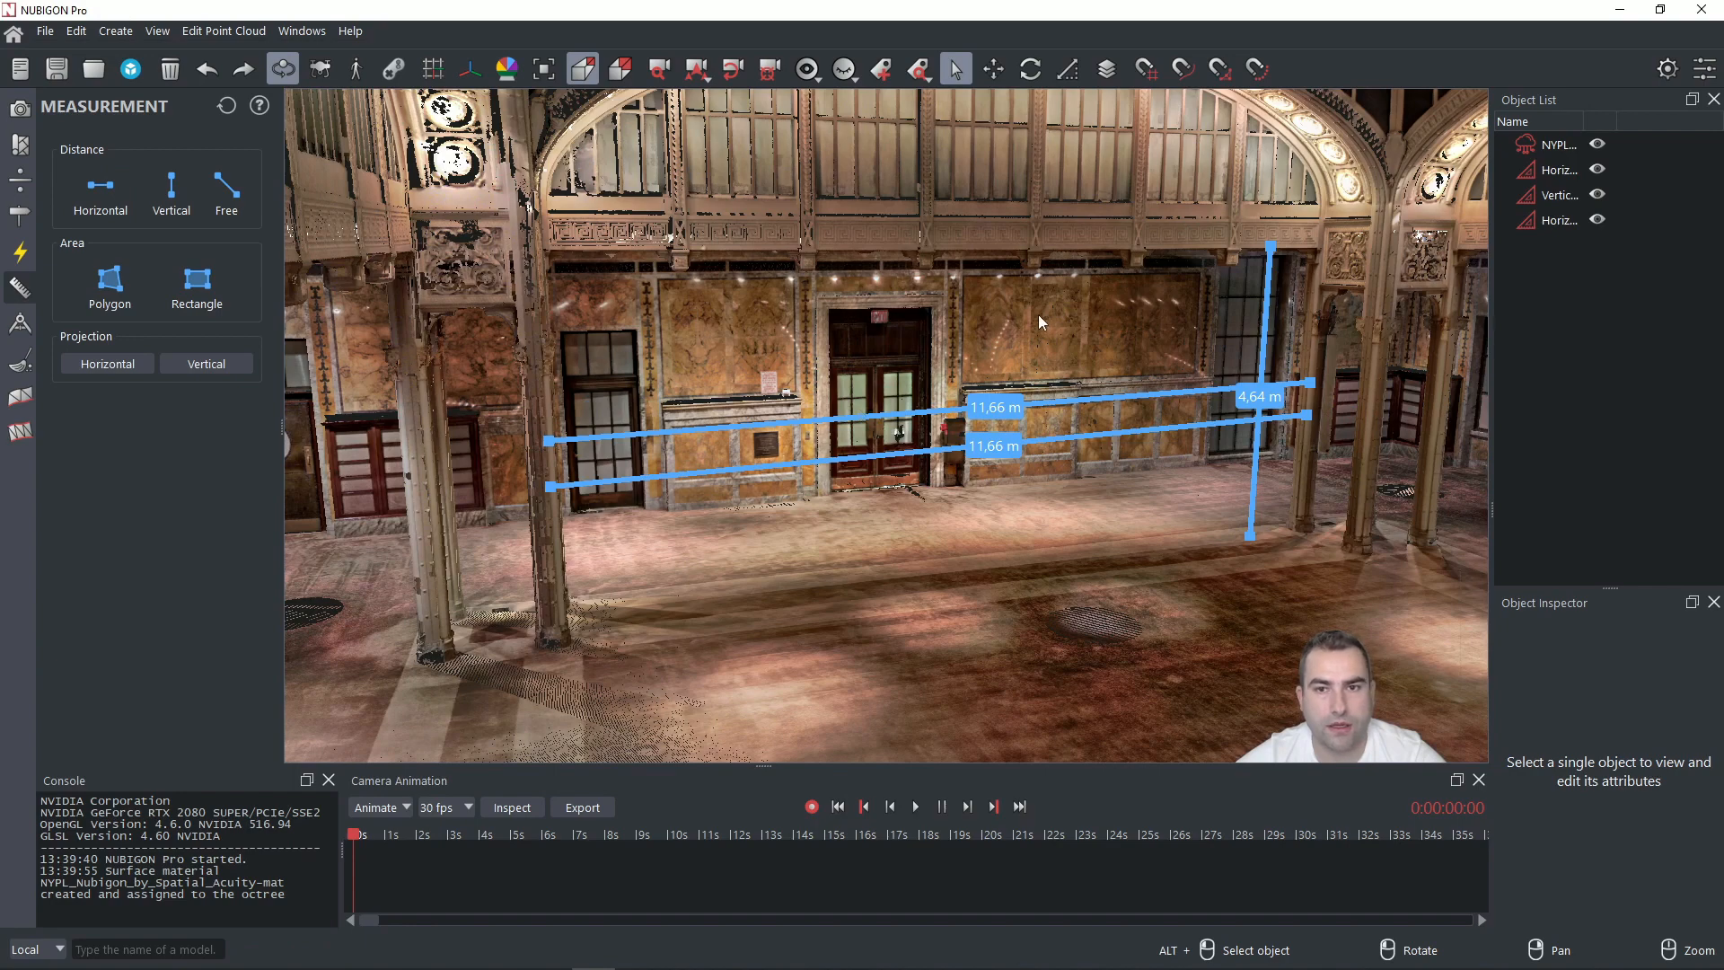
click(170, 192)
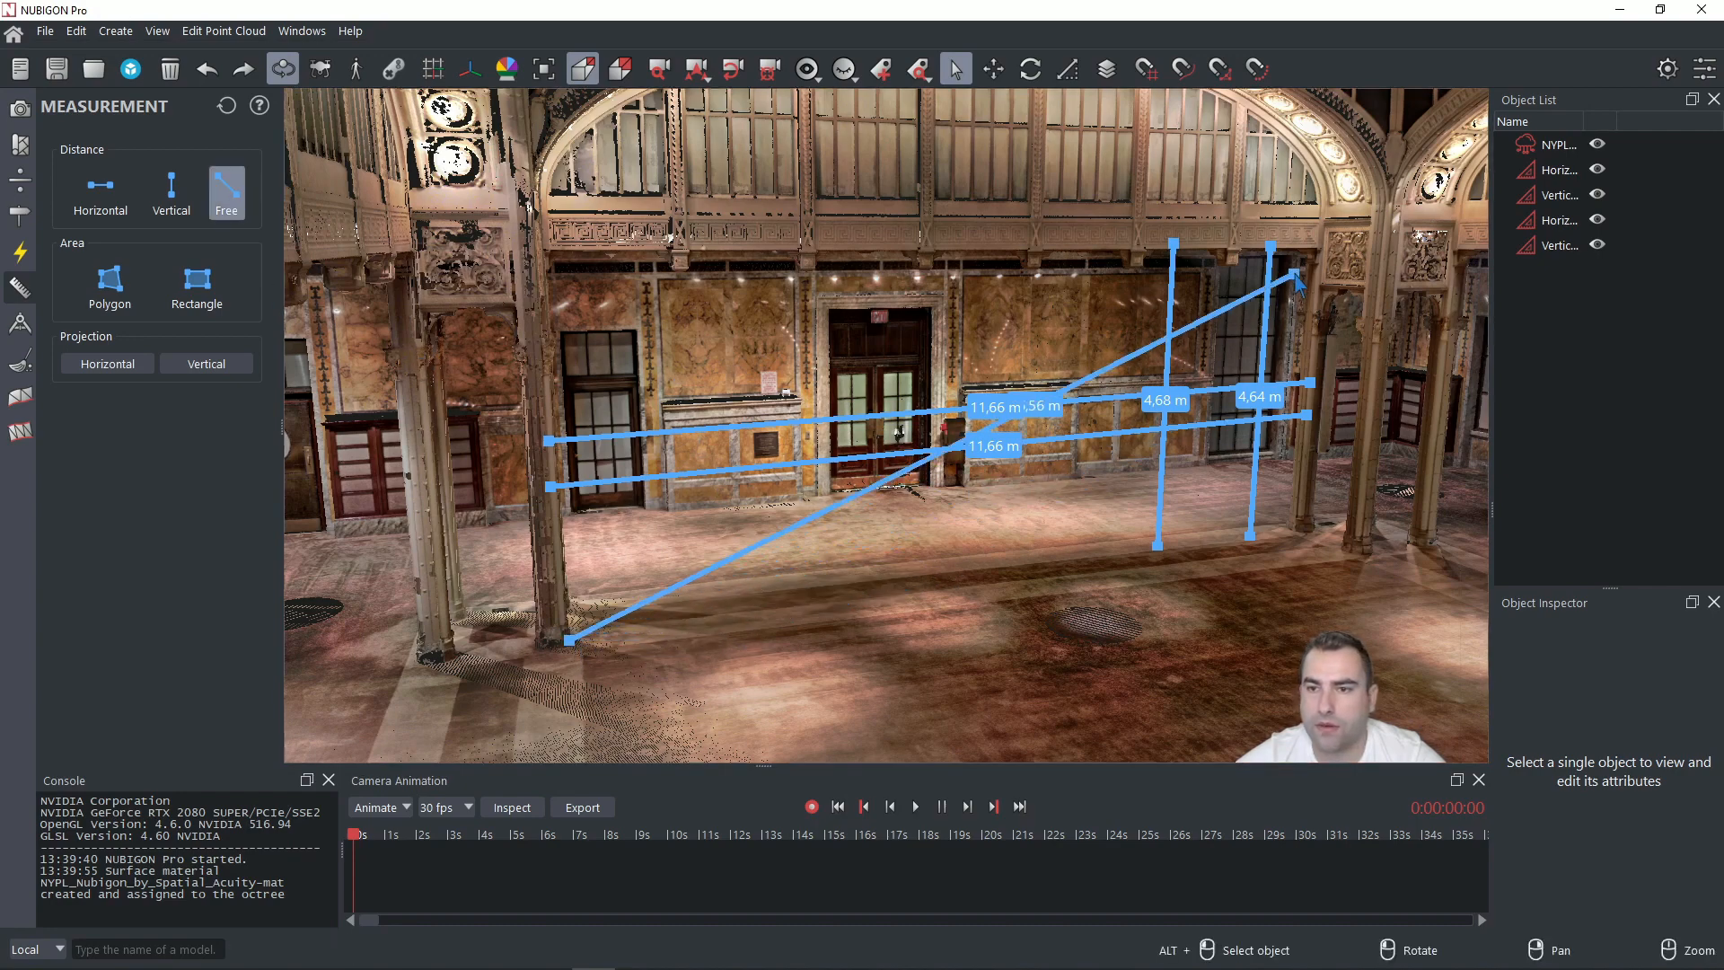
- Finish the diagonal free distance at the upper right and orbit toward the arched-window wall
click(1319, 253)
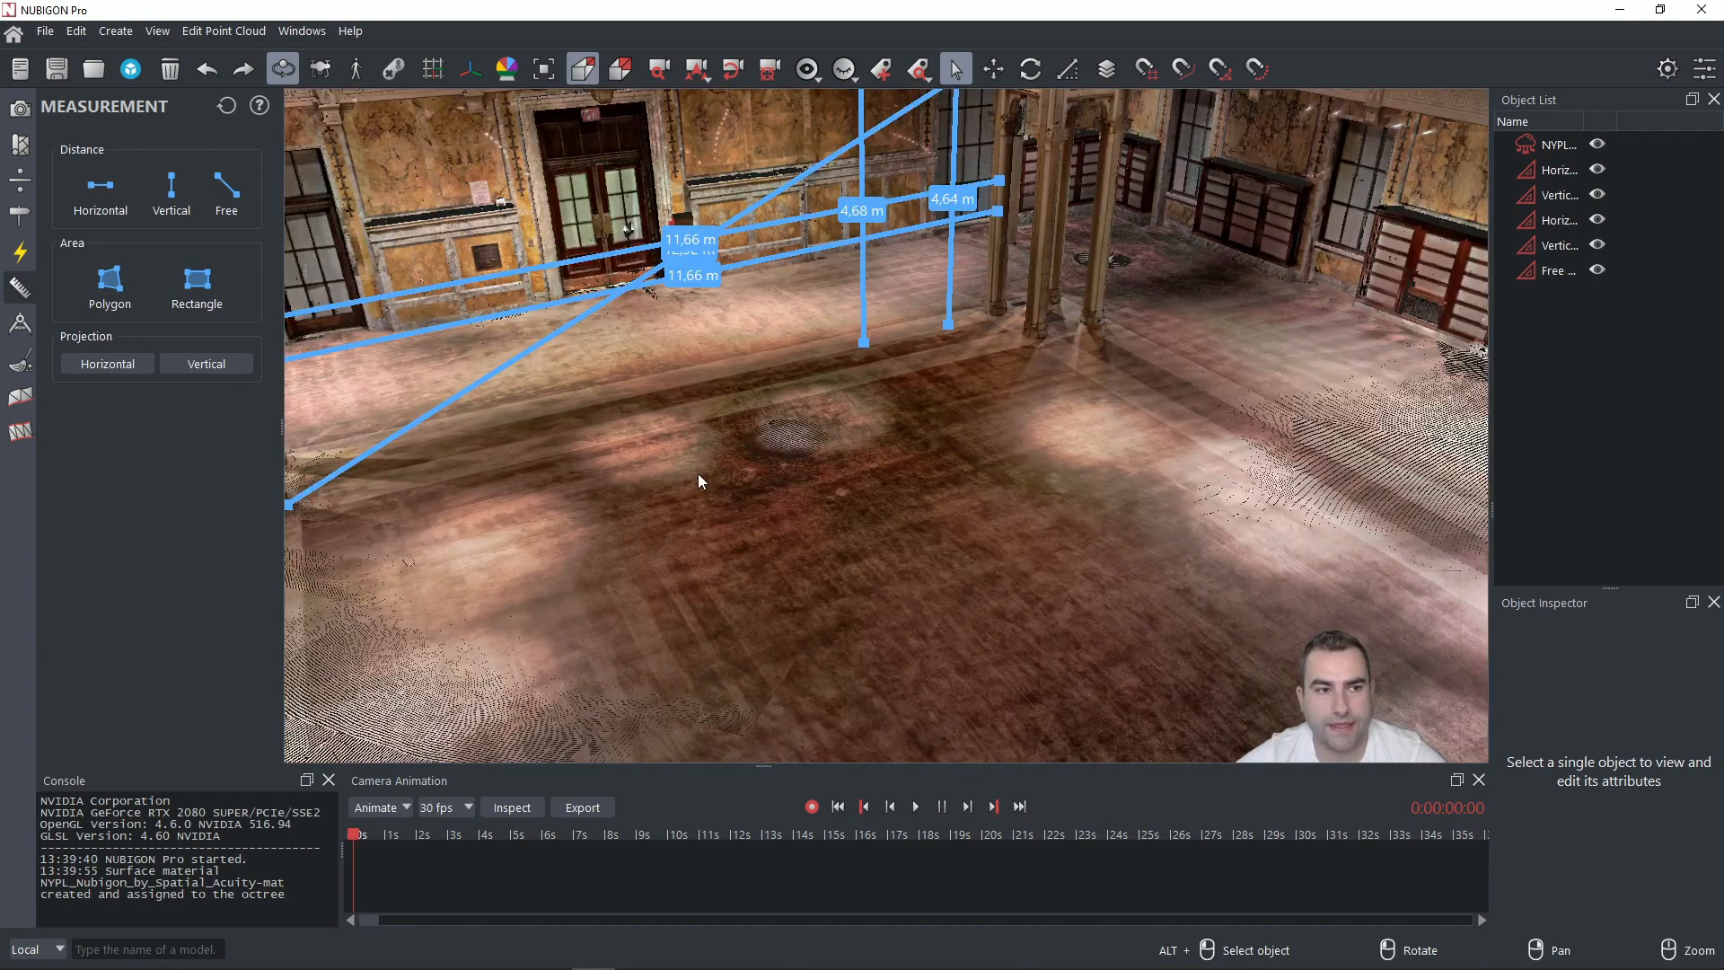
drag(698, 481, 775, 523)
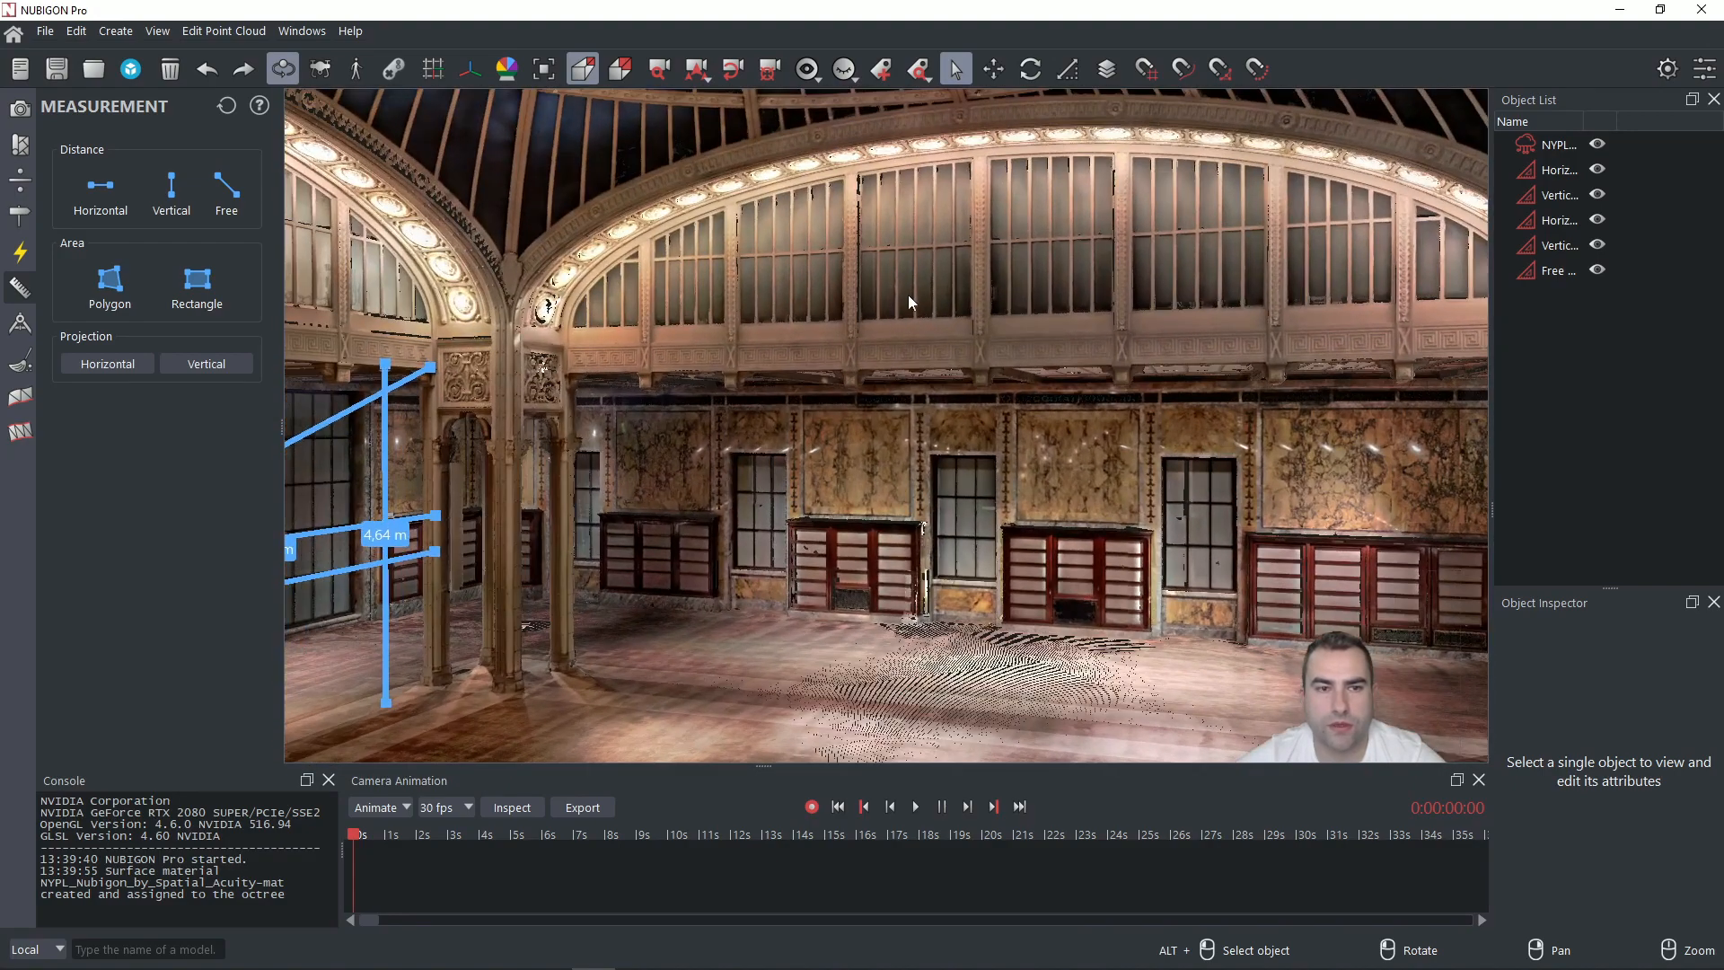
click(109, 281)
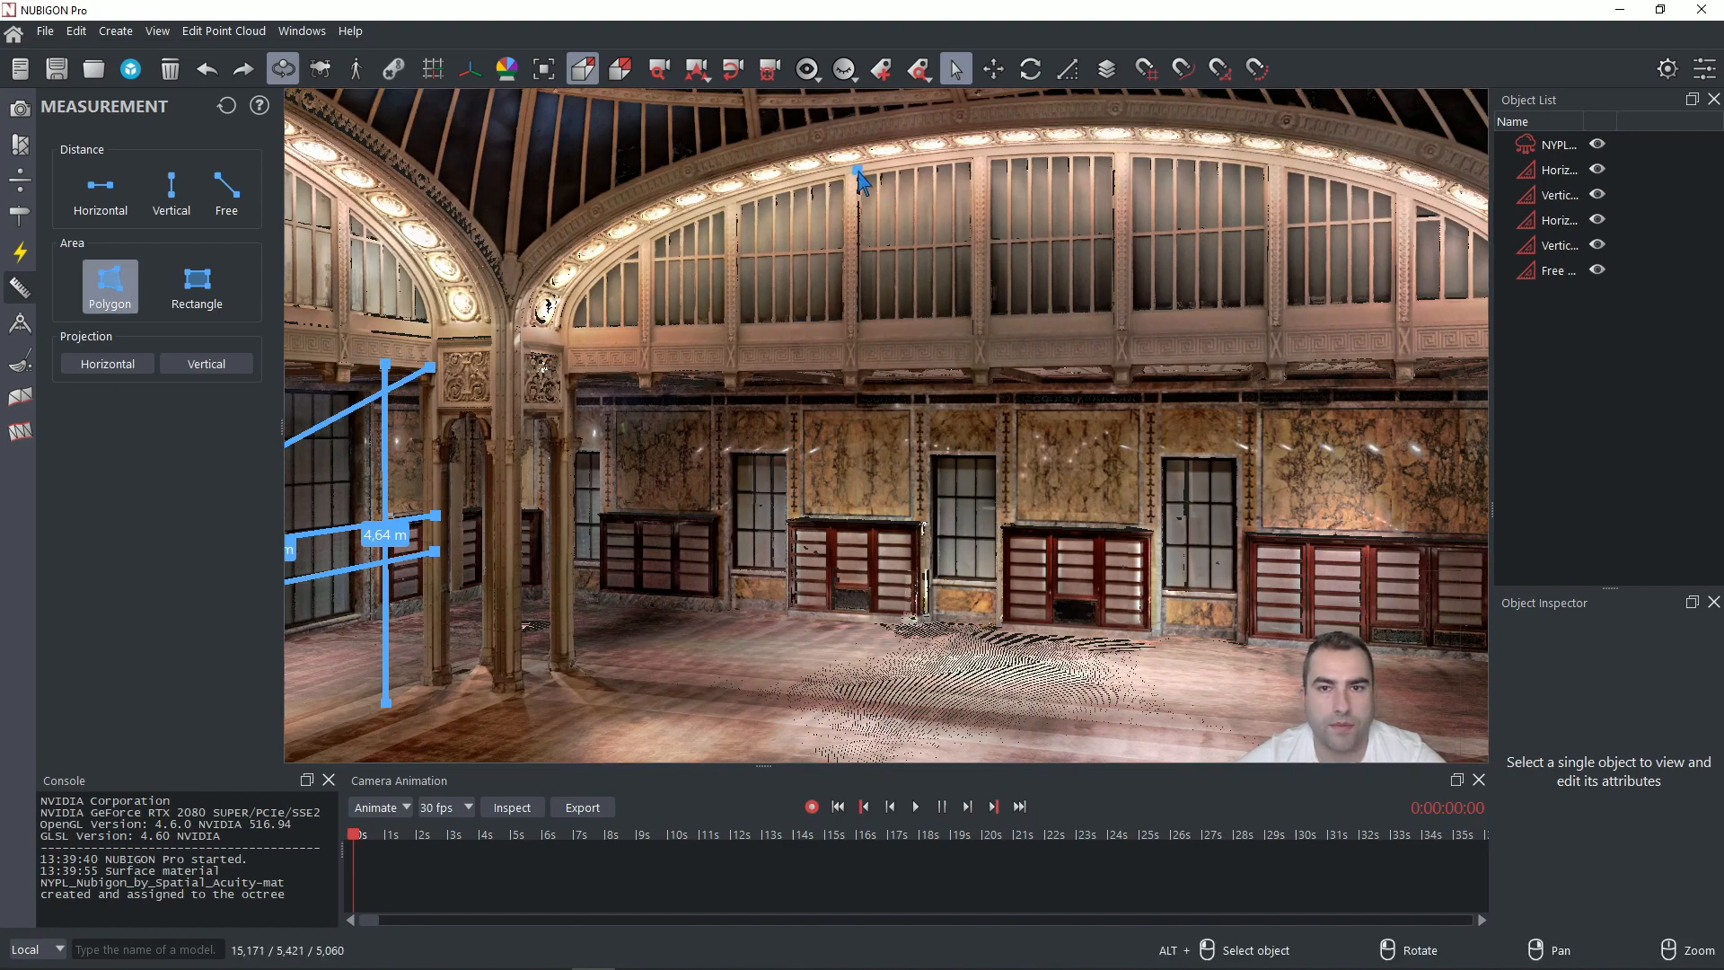
- Outline an upper arched window as a 3.88 m² polygon area
click(978, 349)
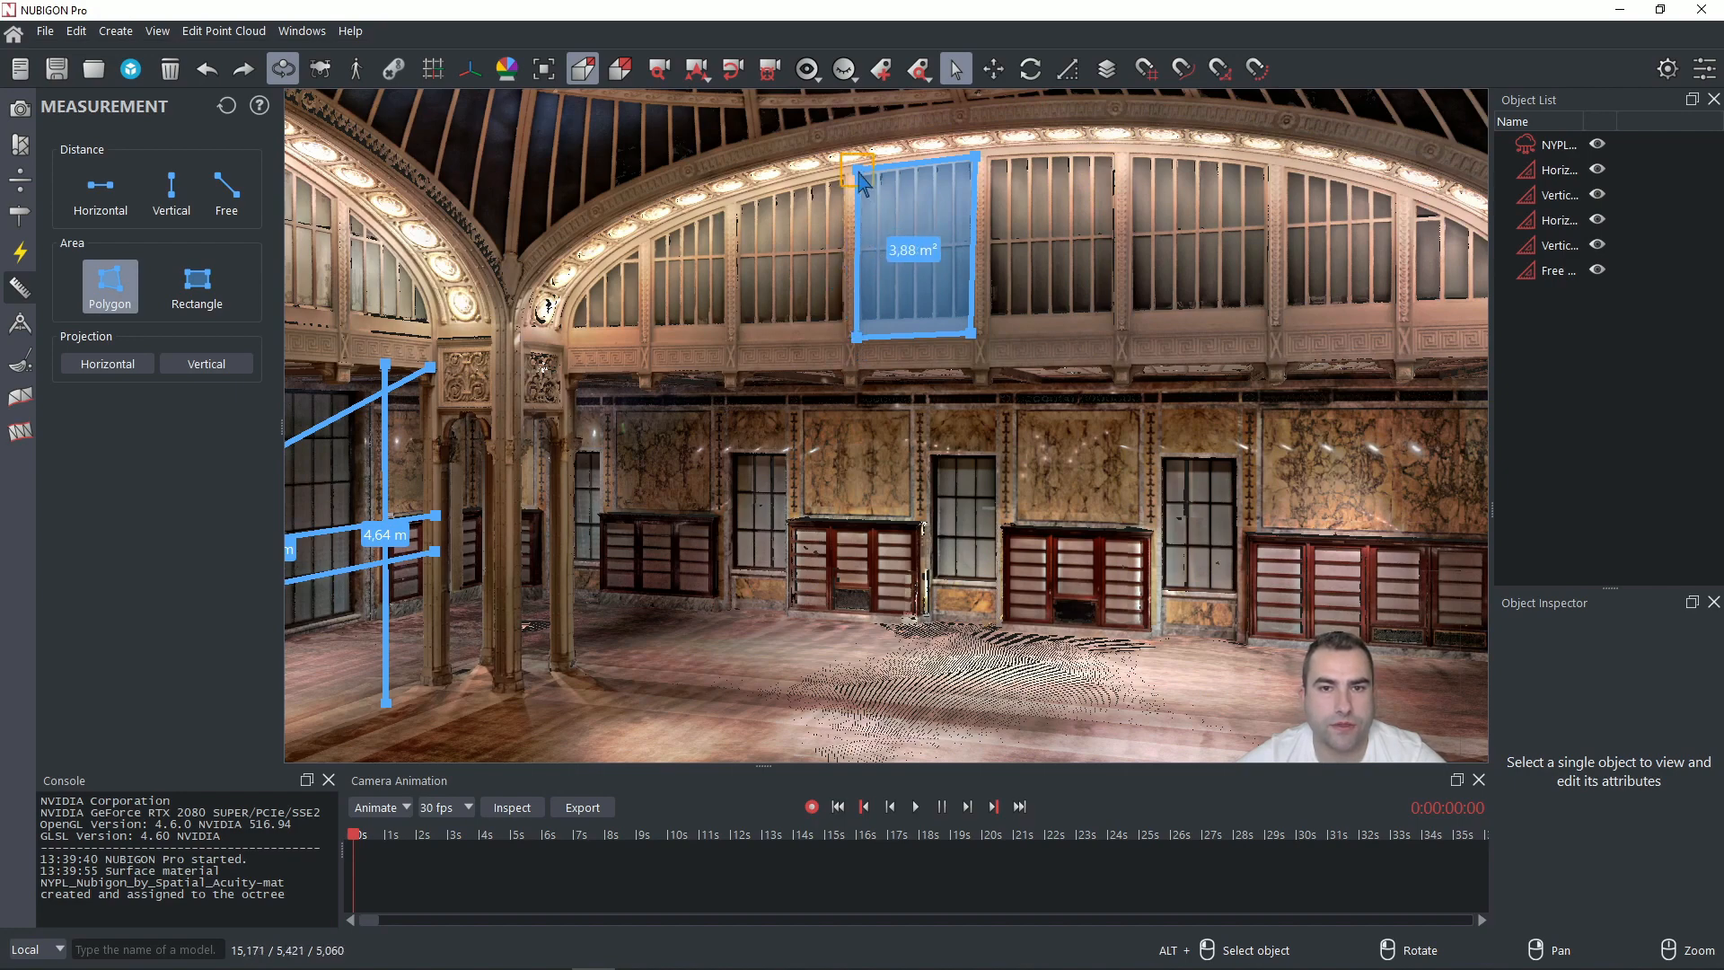
click(861, 181)
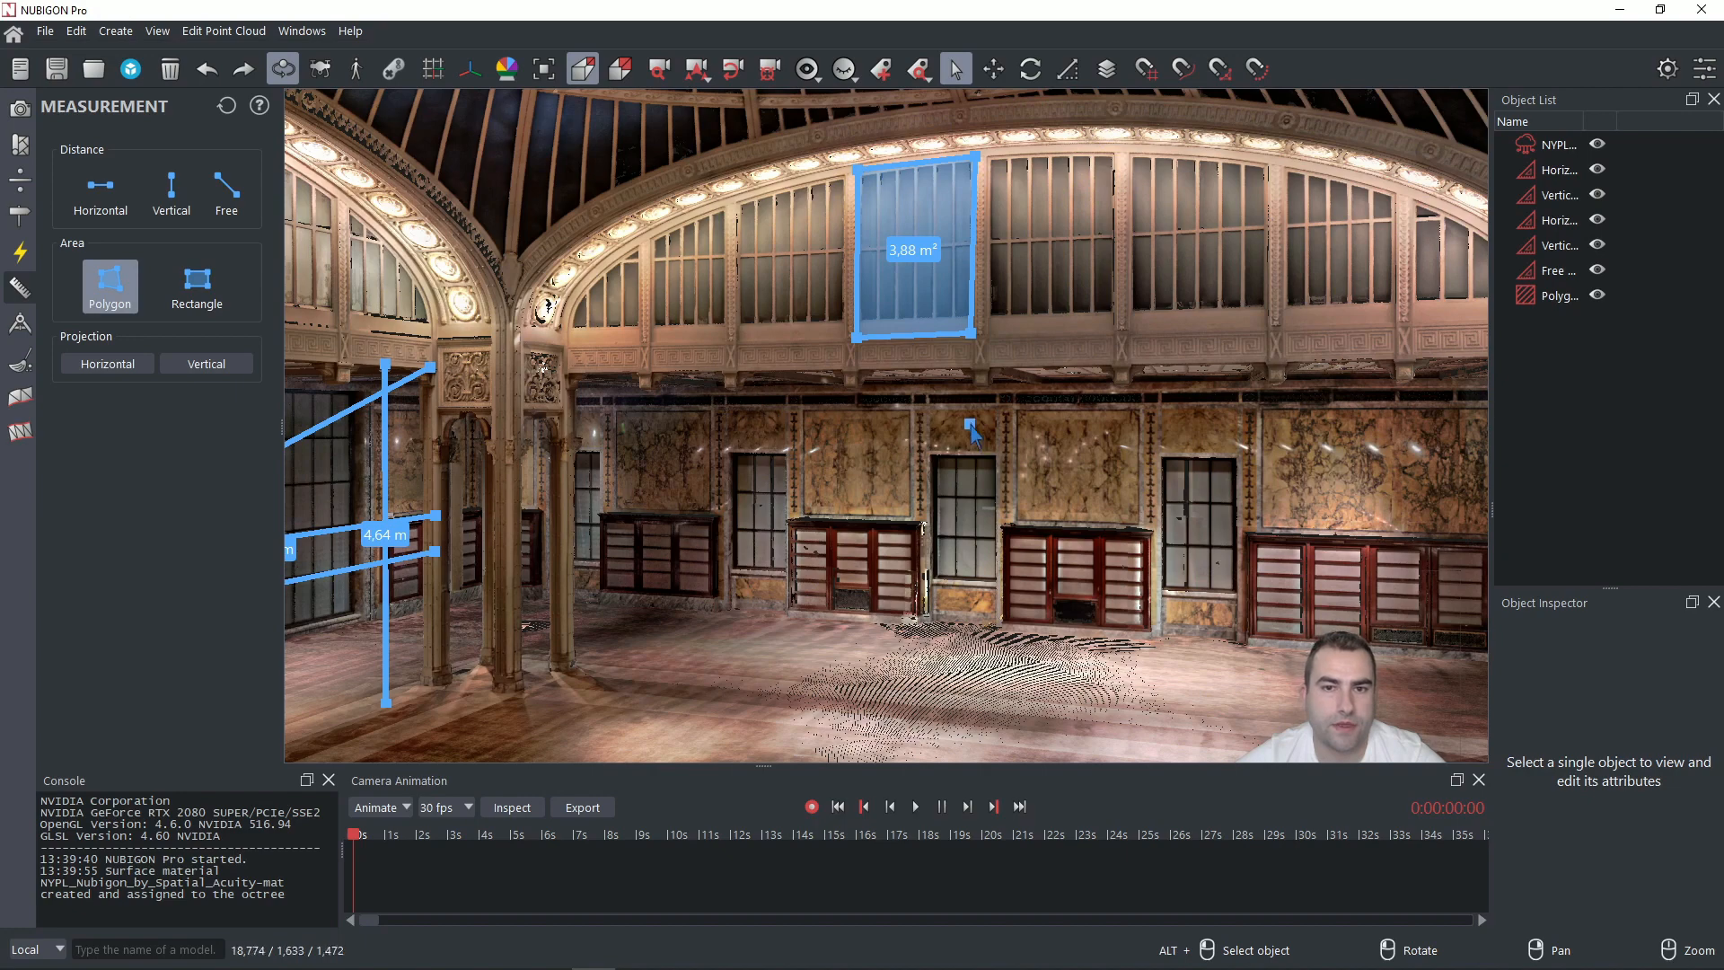
mouse_move(935, 394)
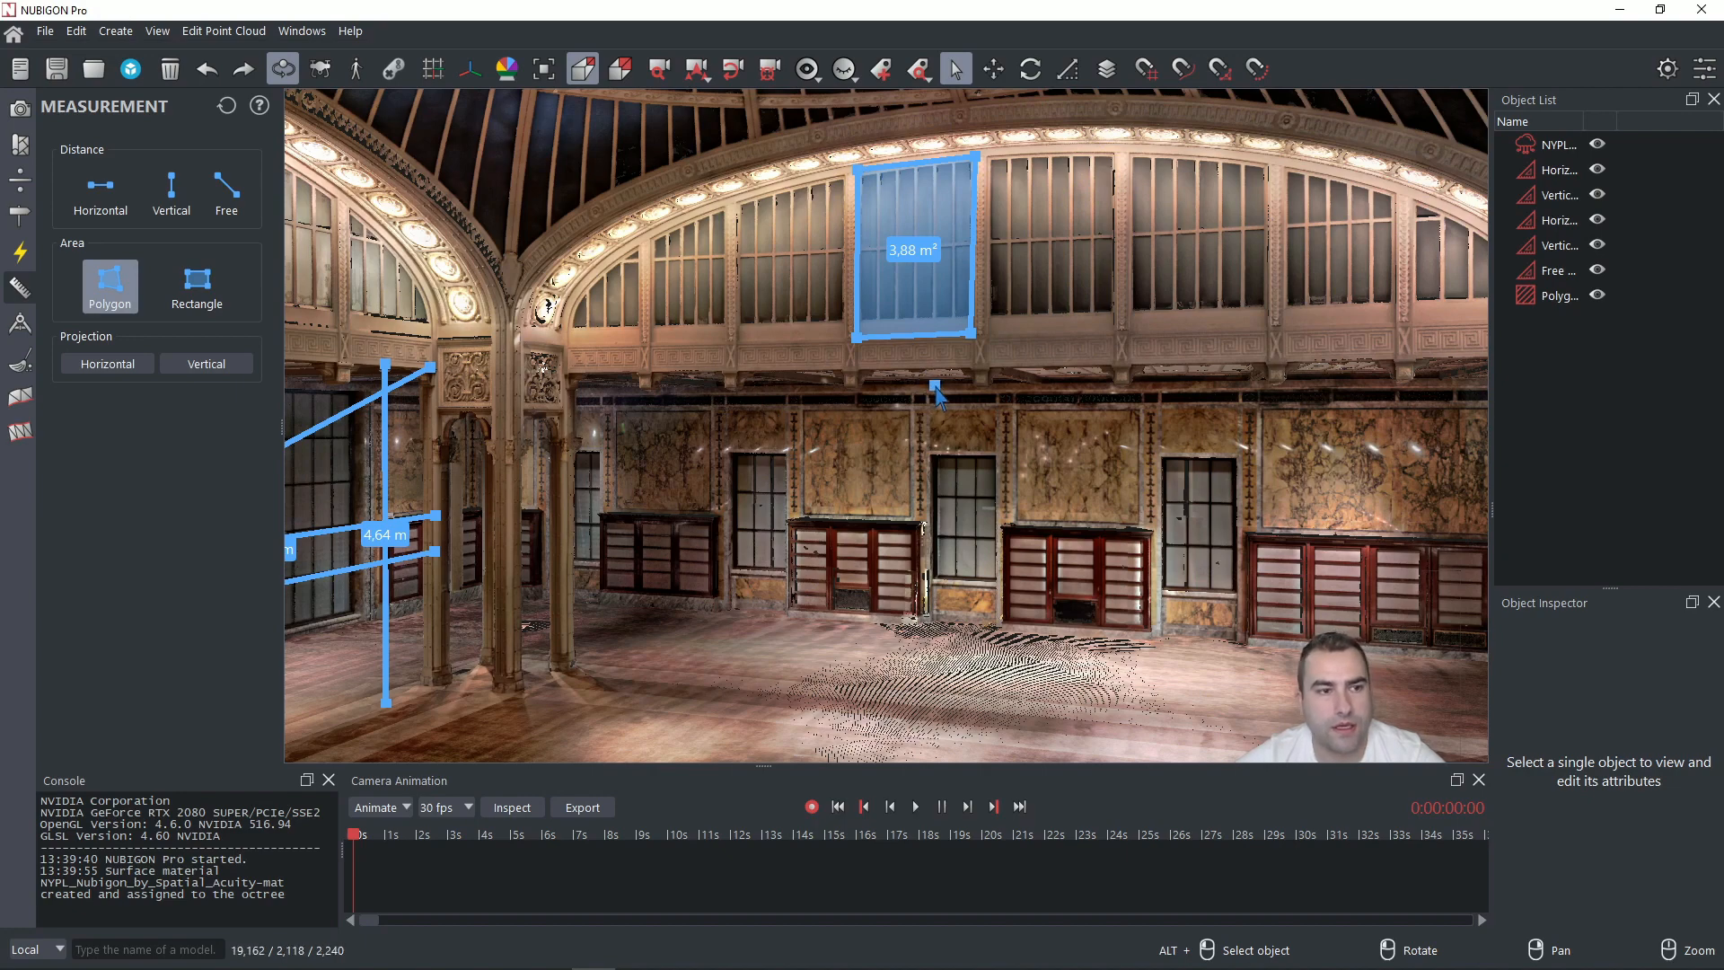
click(197, 286)
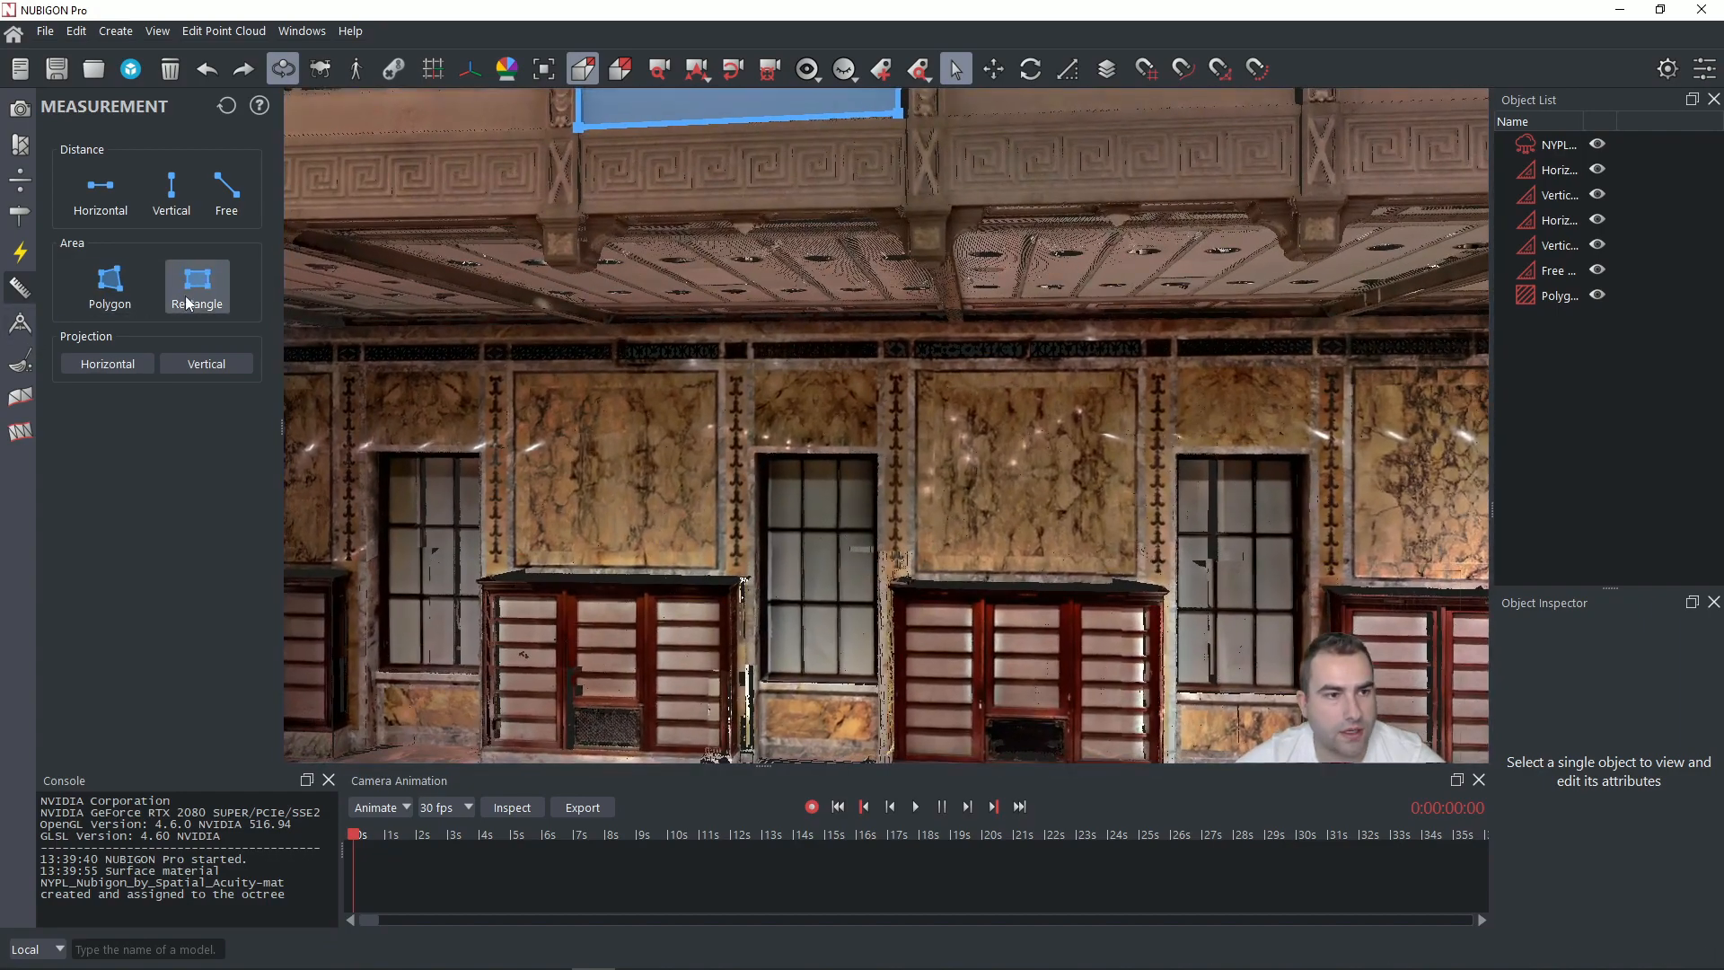
- Draw a 3.15 m² rectangle area over a lower wall window
click(196, 286)
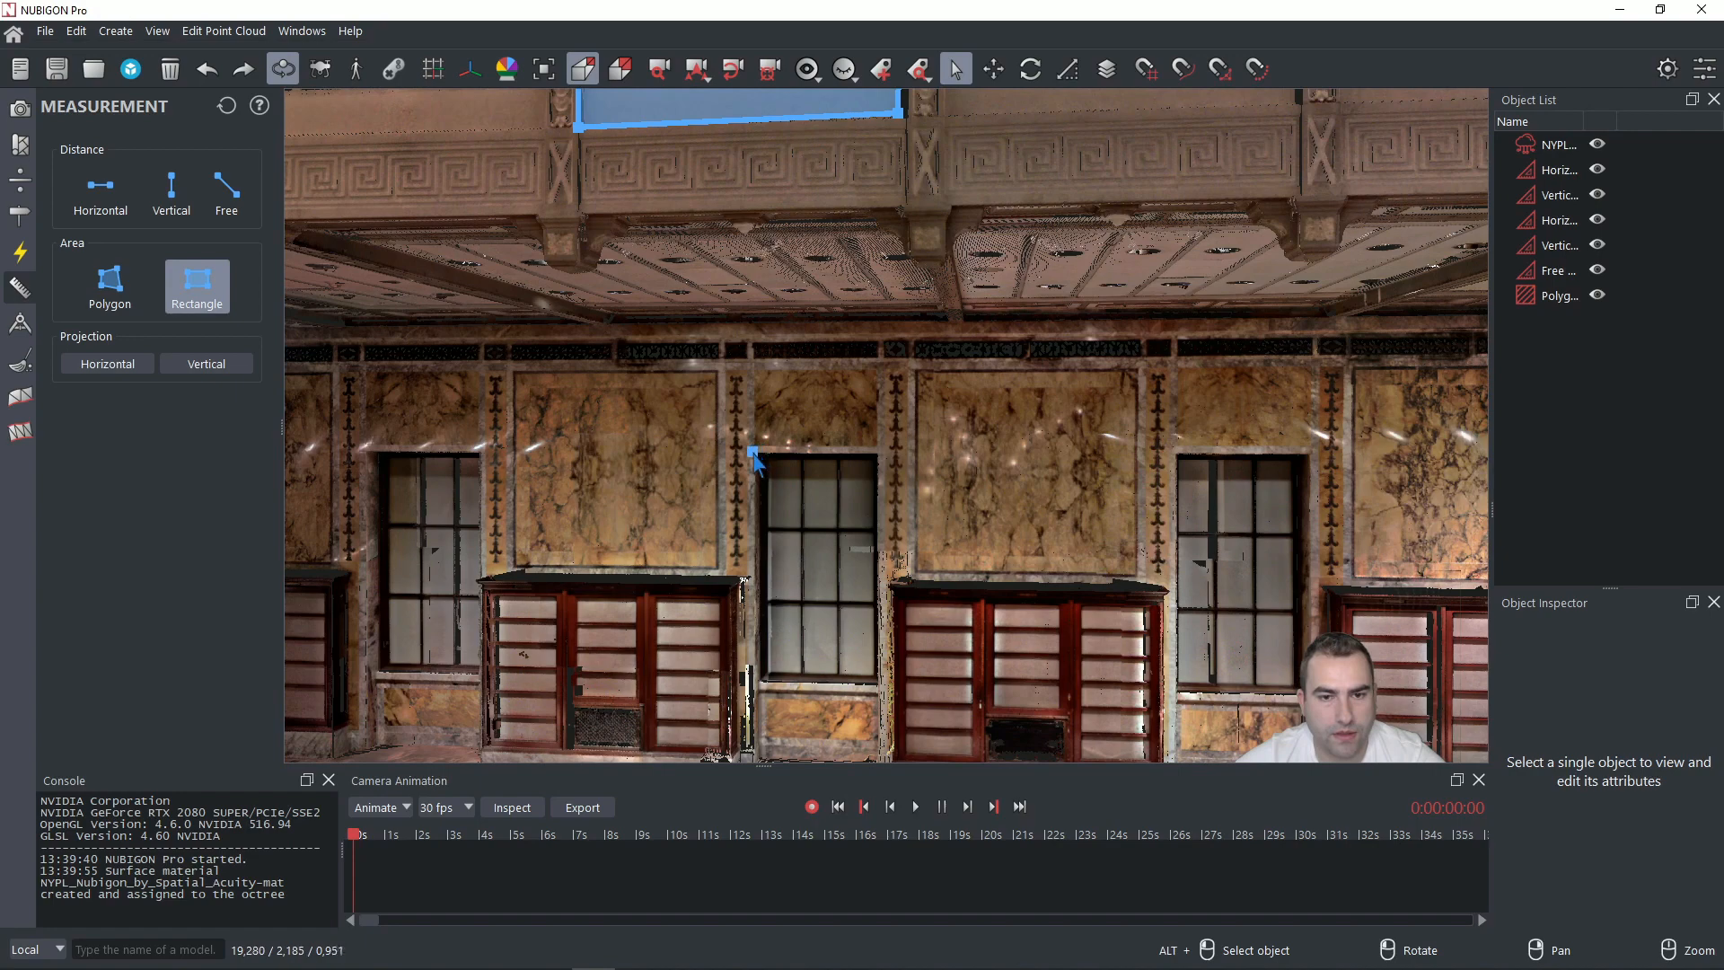
drag(754, 456, 880, 478)
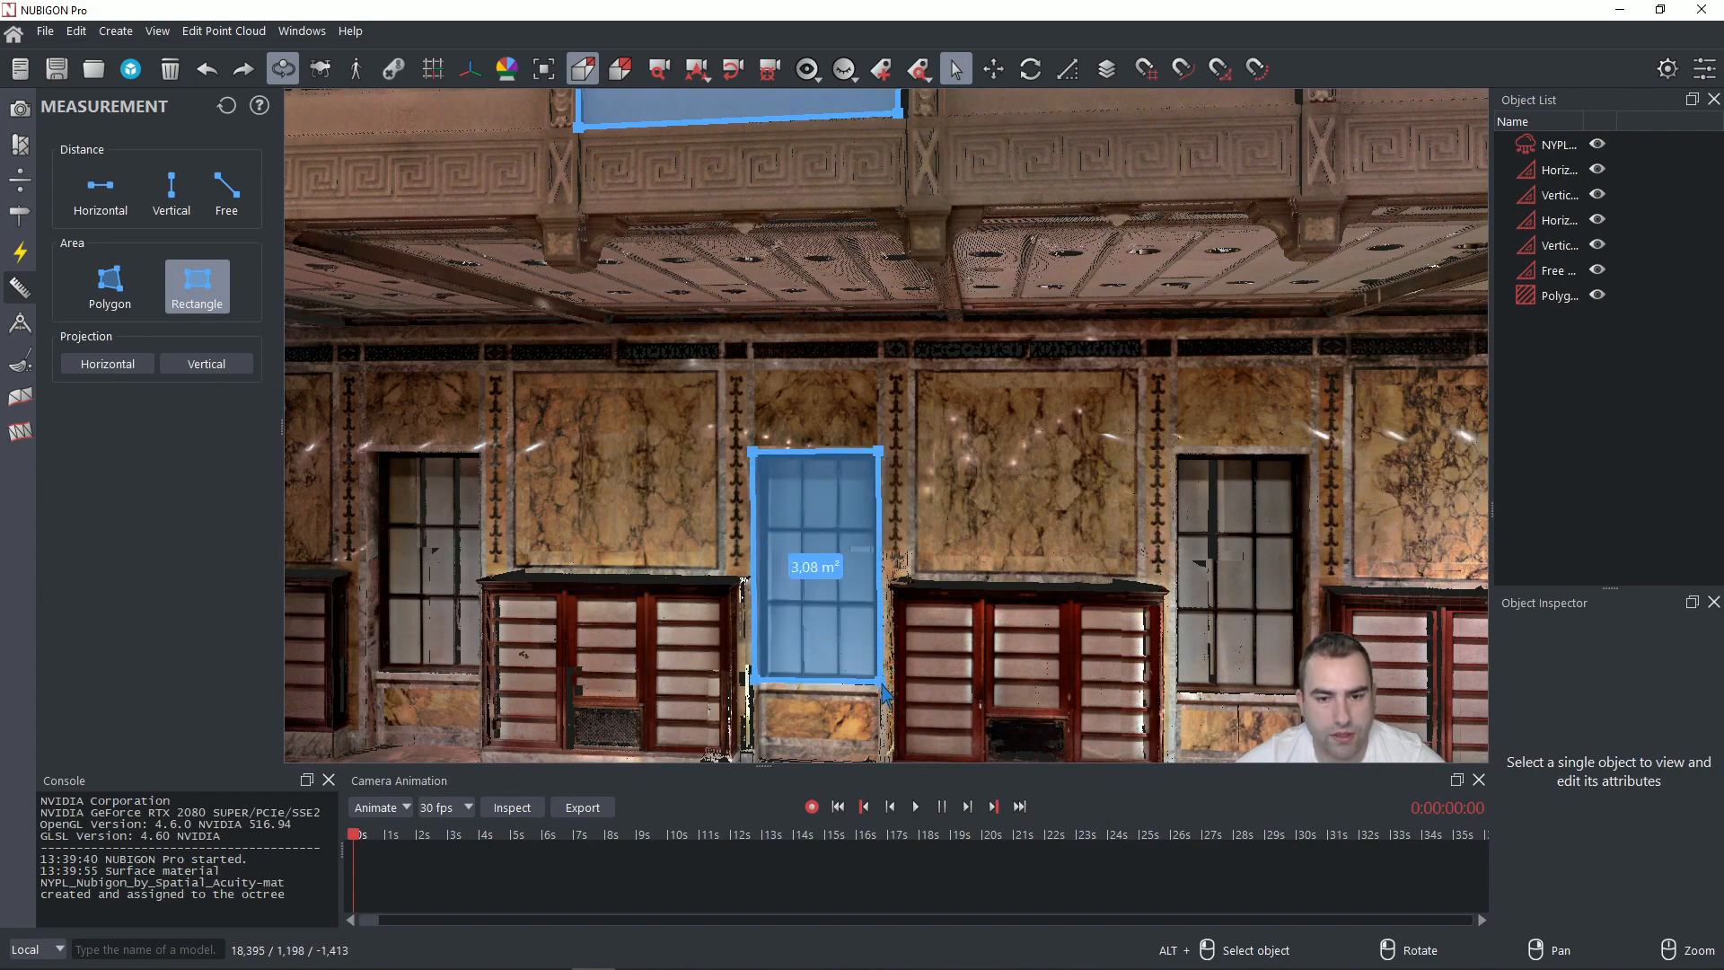
drag(880, 693, 885, 701)
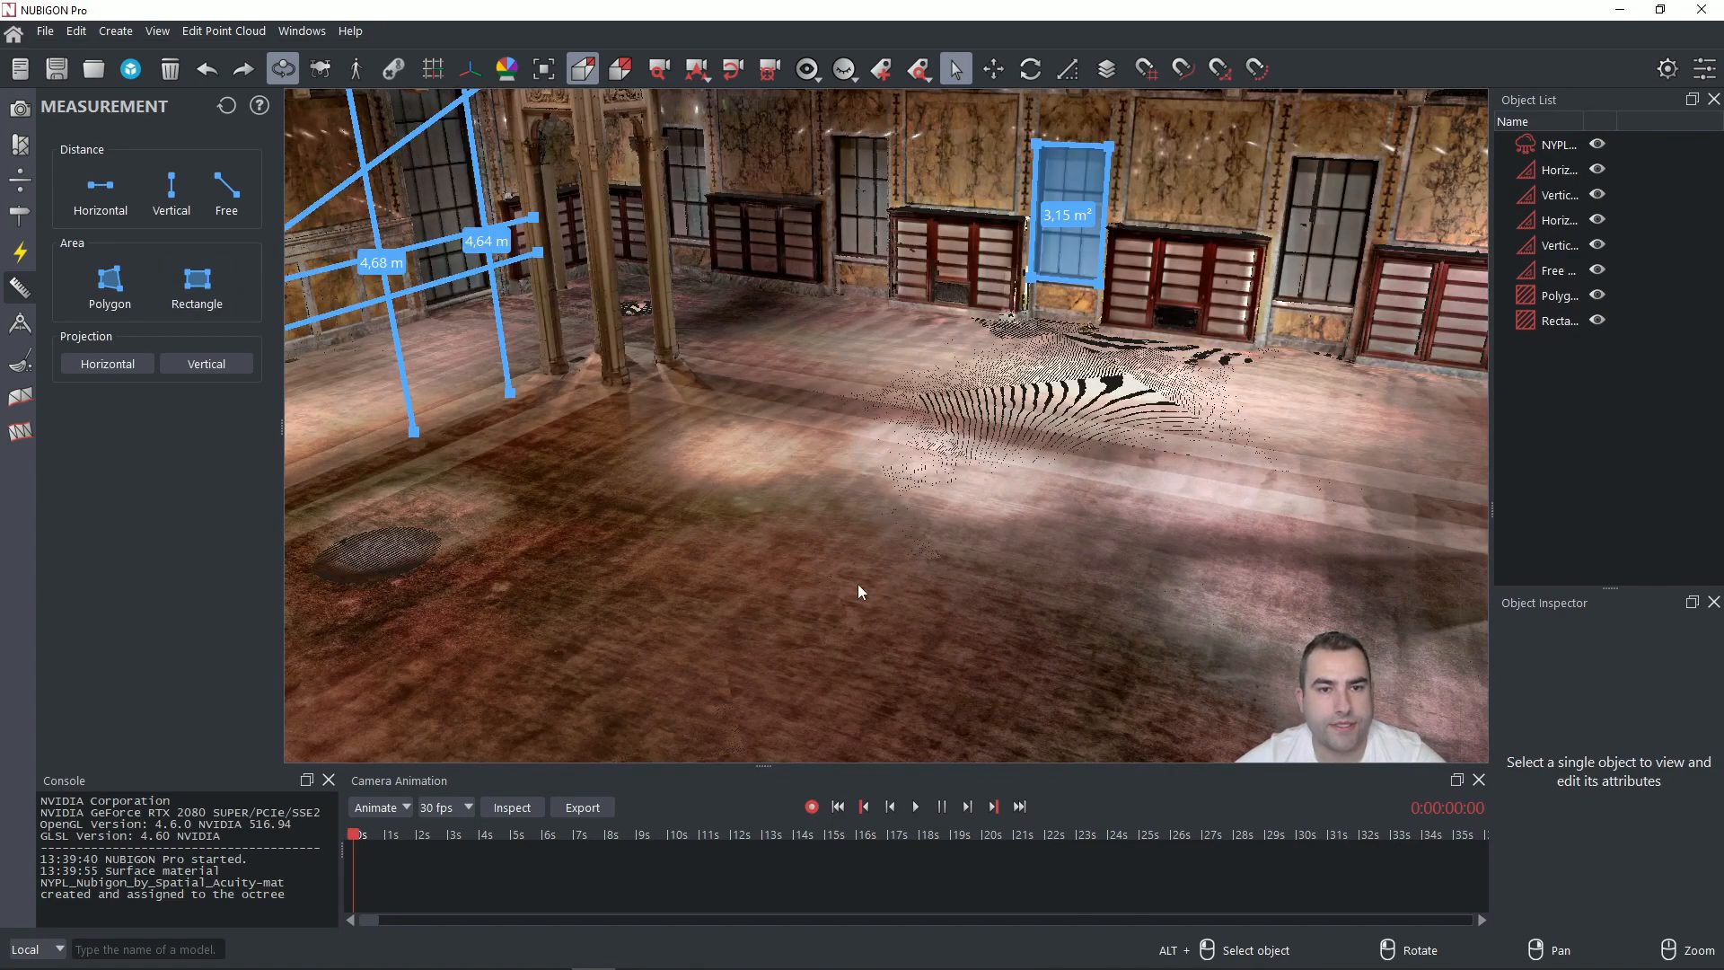
mouse_move(862, 597)
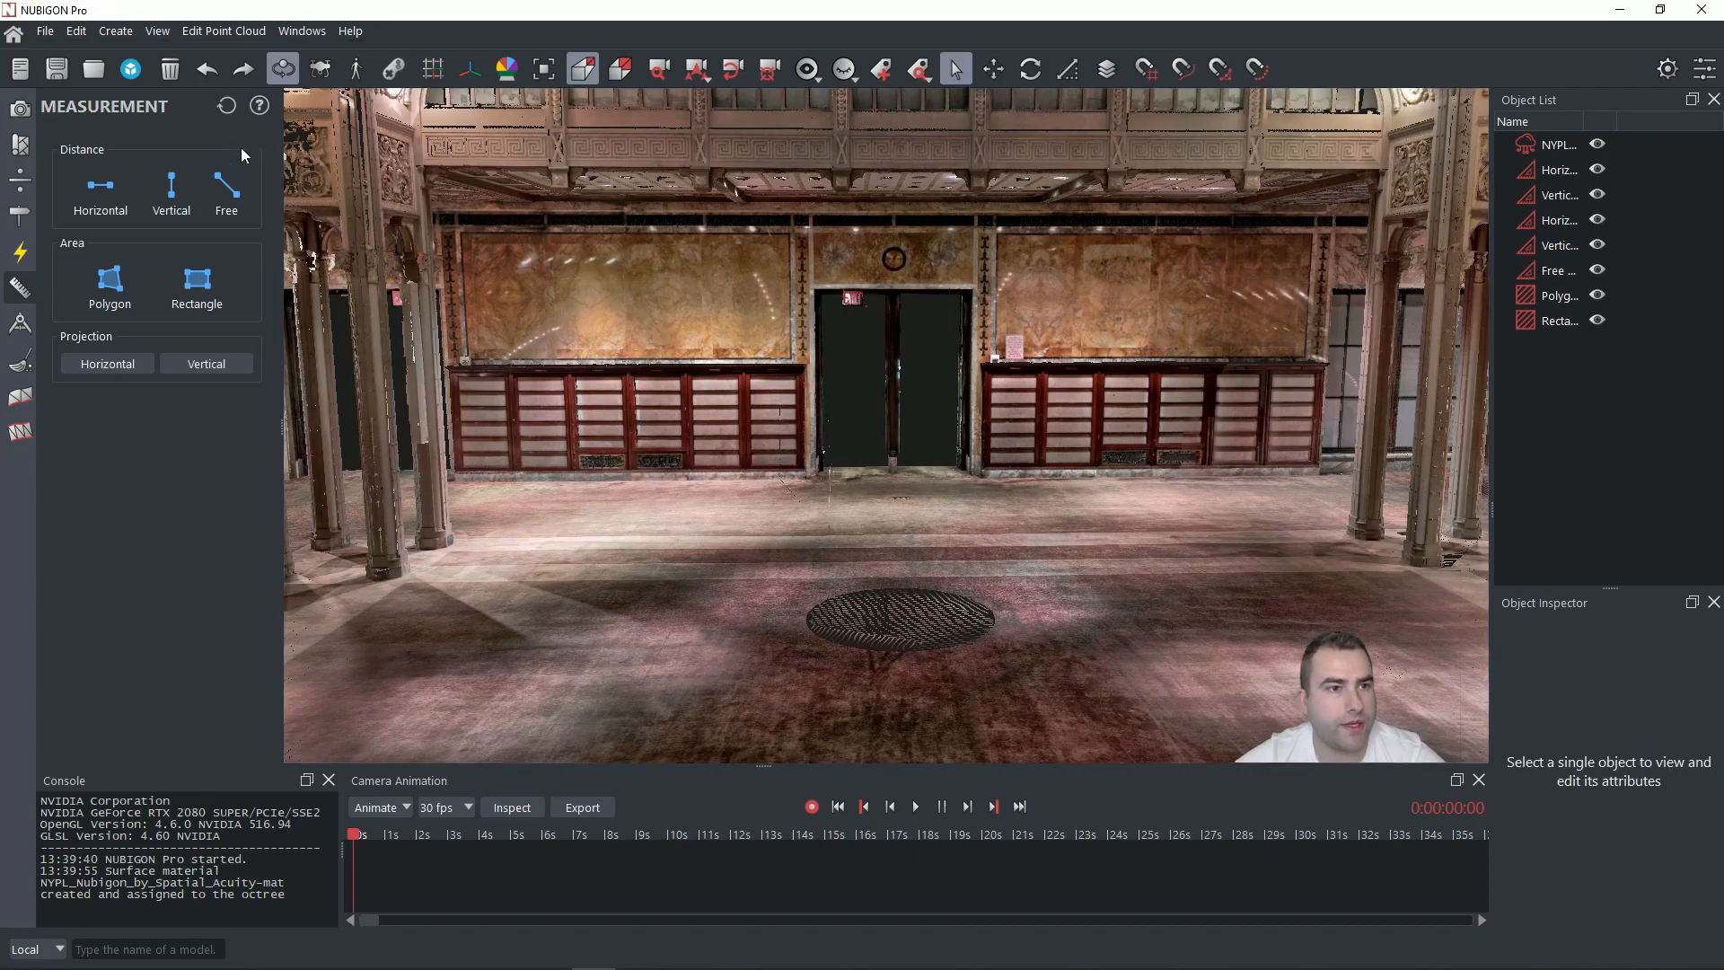
- Create a 12.45 m free distance from the left column base to the right column top
click(226, 181)
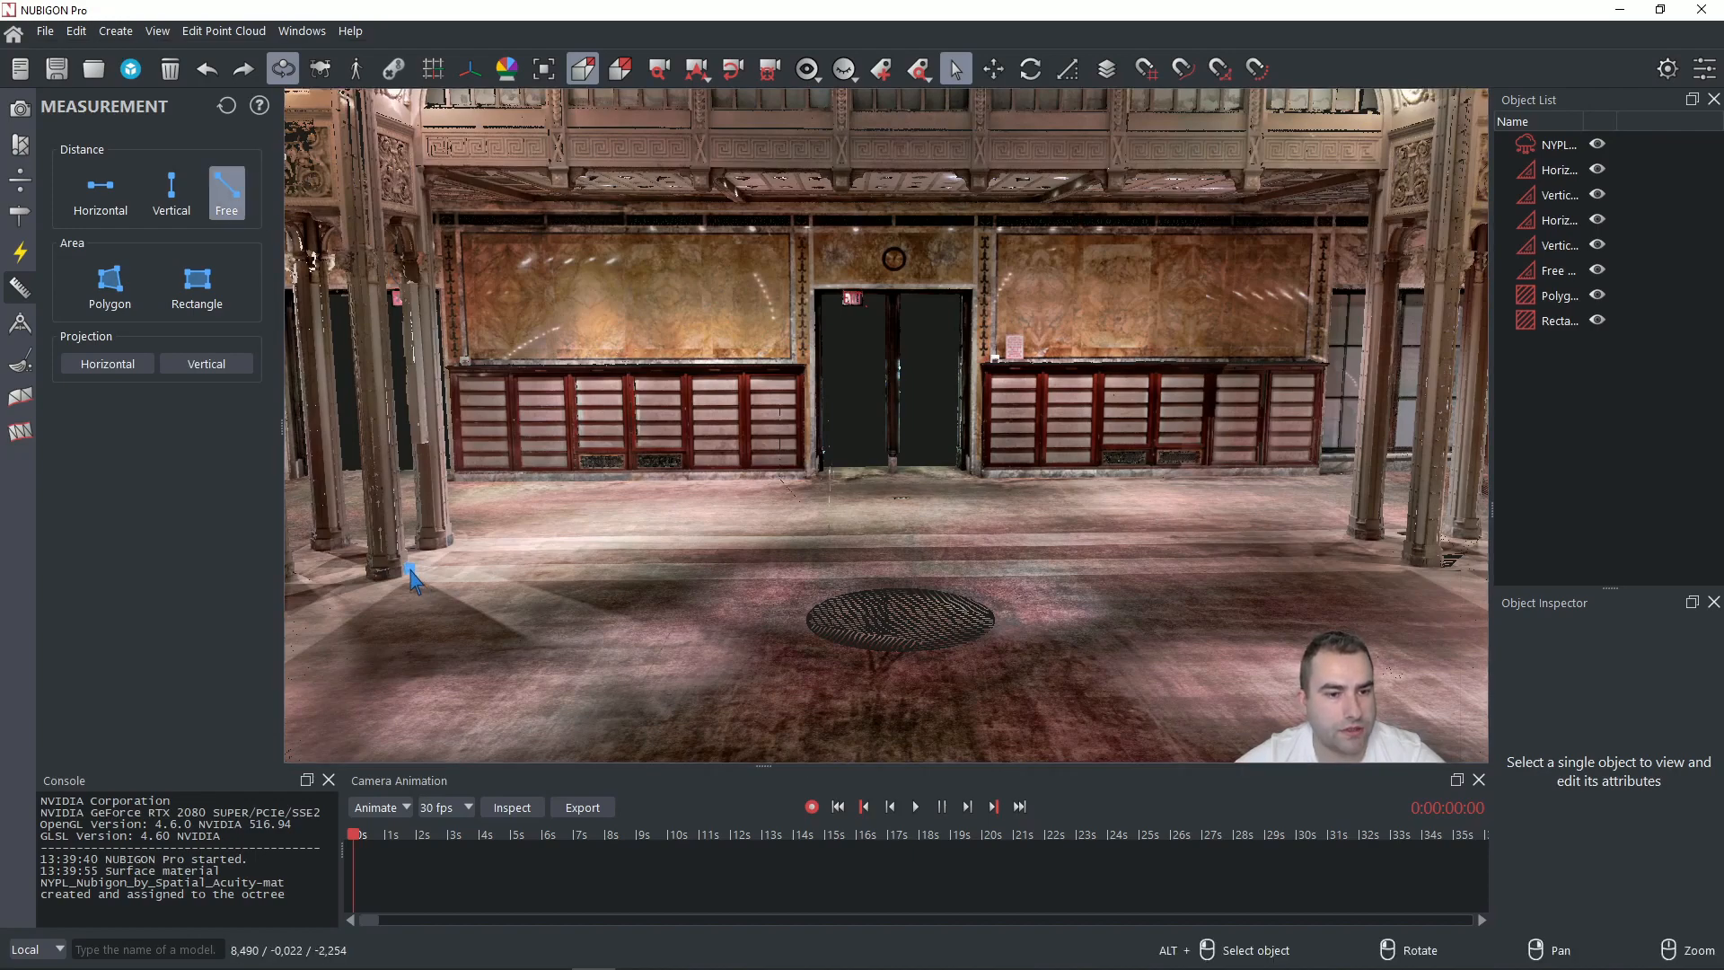
click(907, 489)
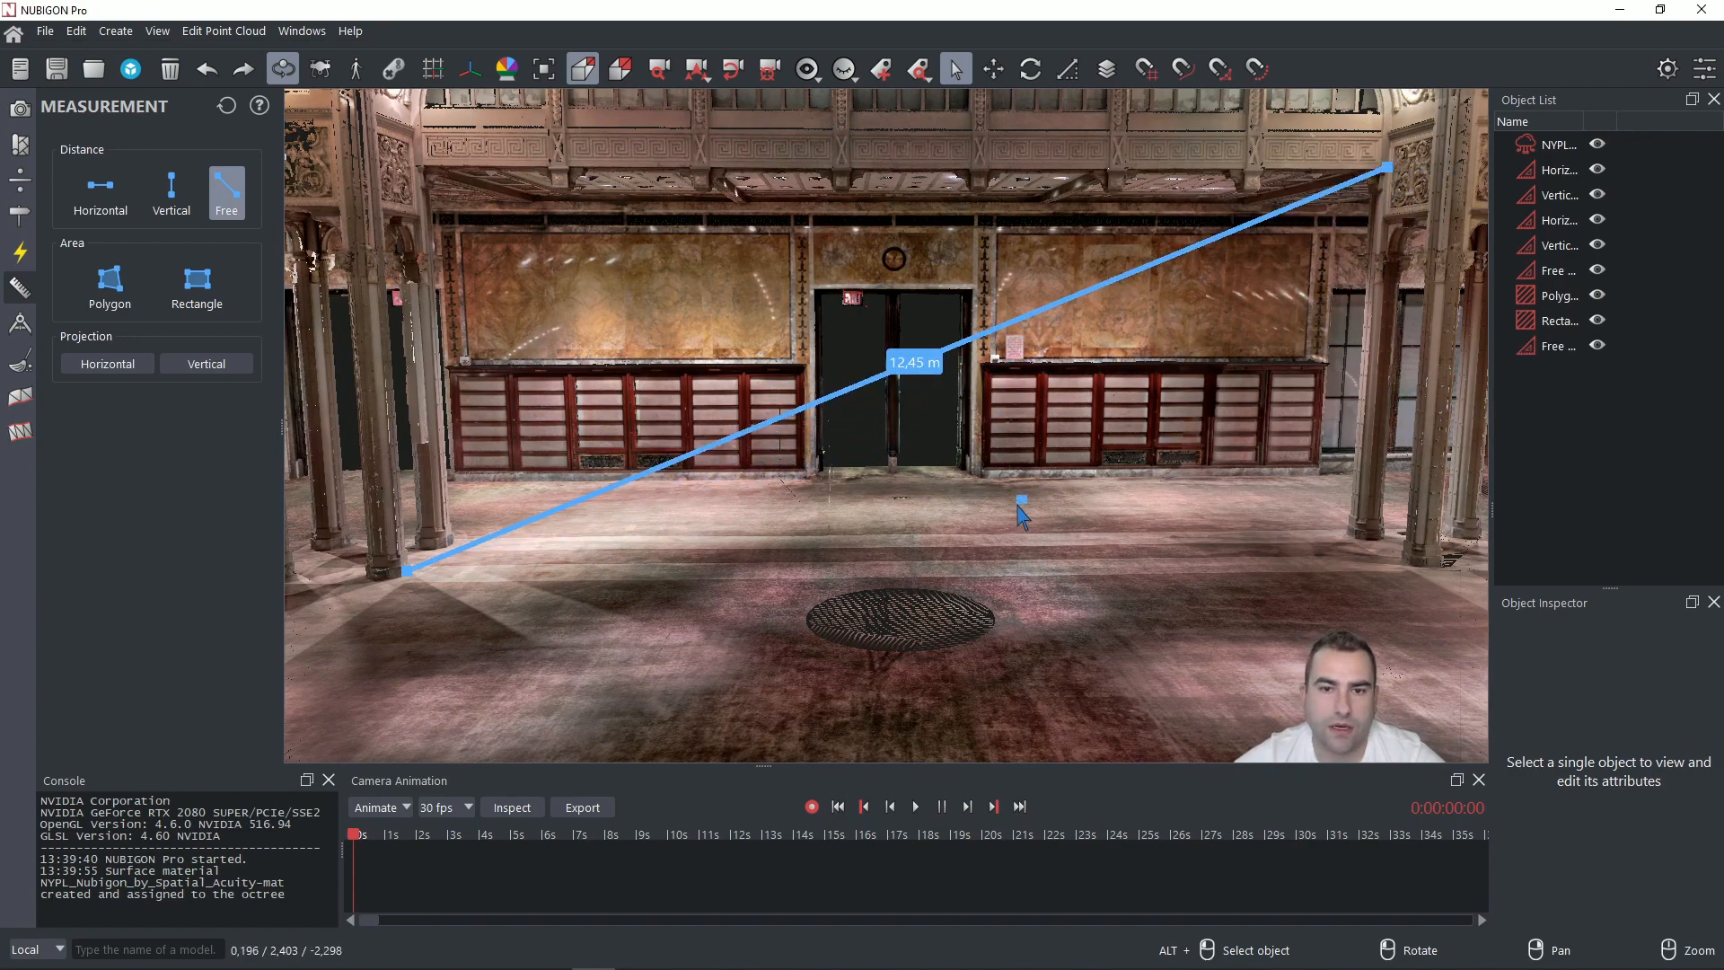
mouse_move(827, 456)
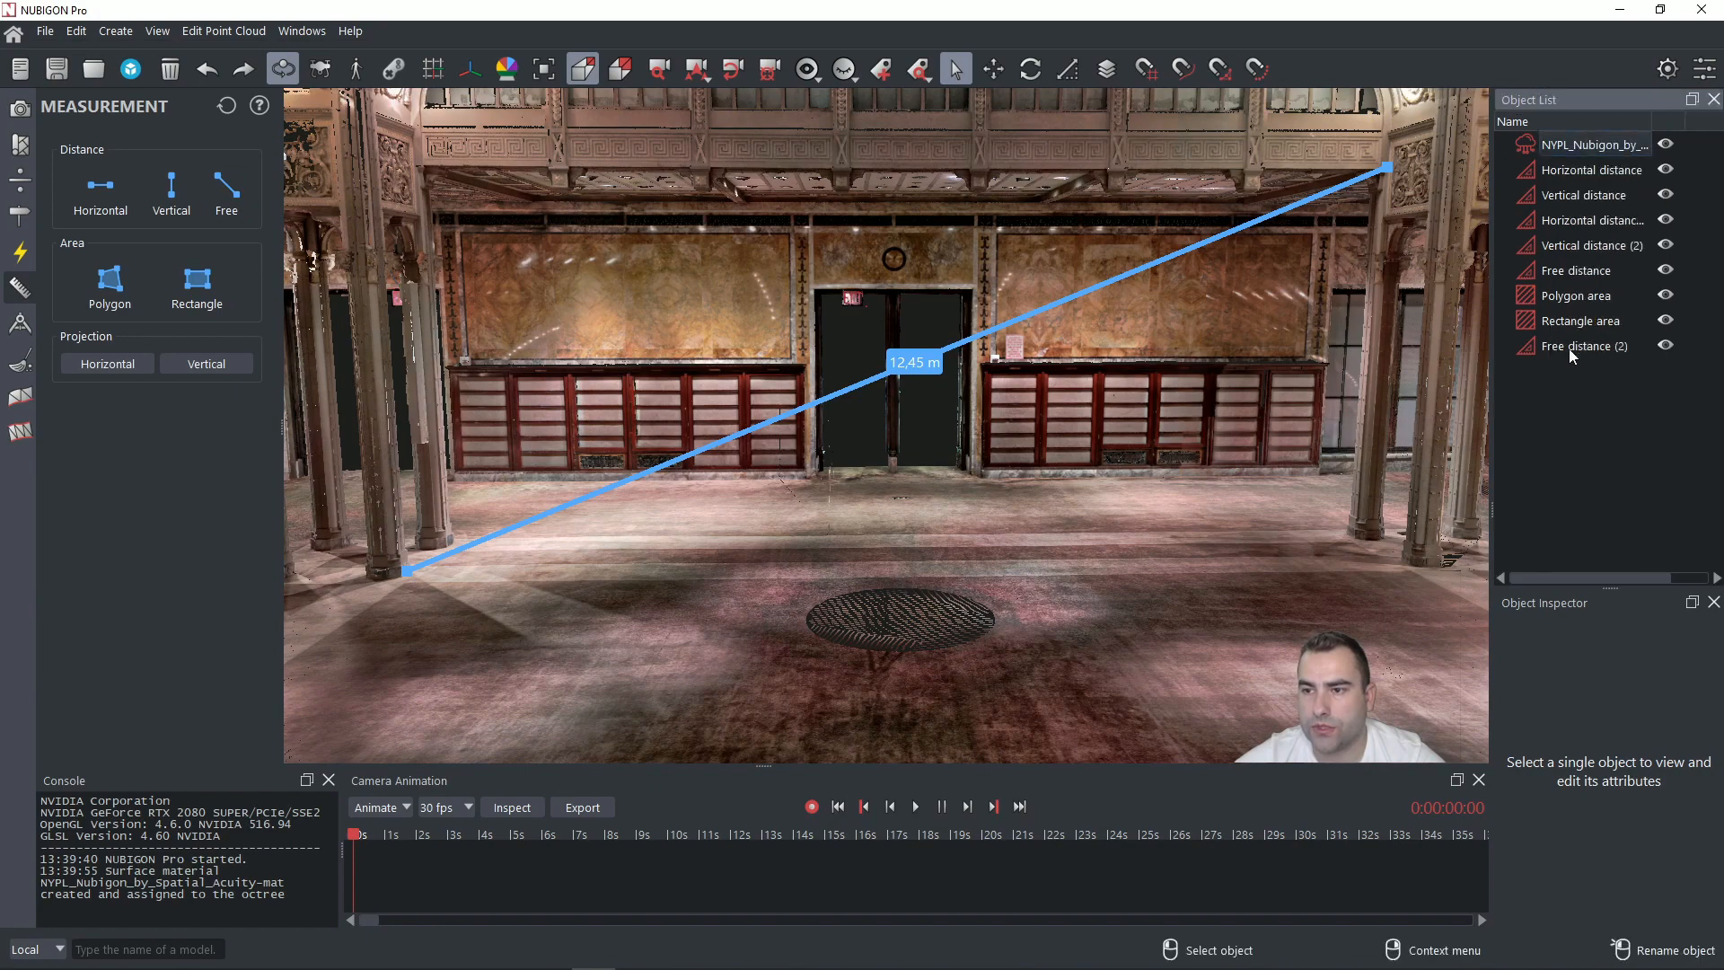
- Project Free distance (2) into 11.57 m horizontal and 4.61 m vertical components
click(1582, 345)
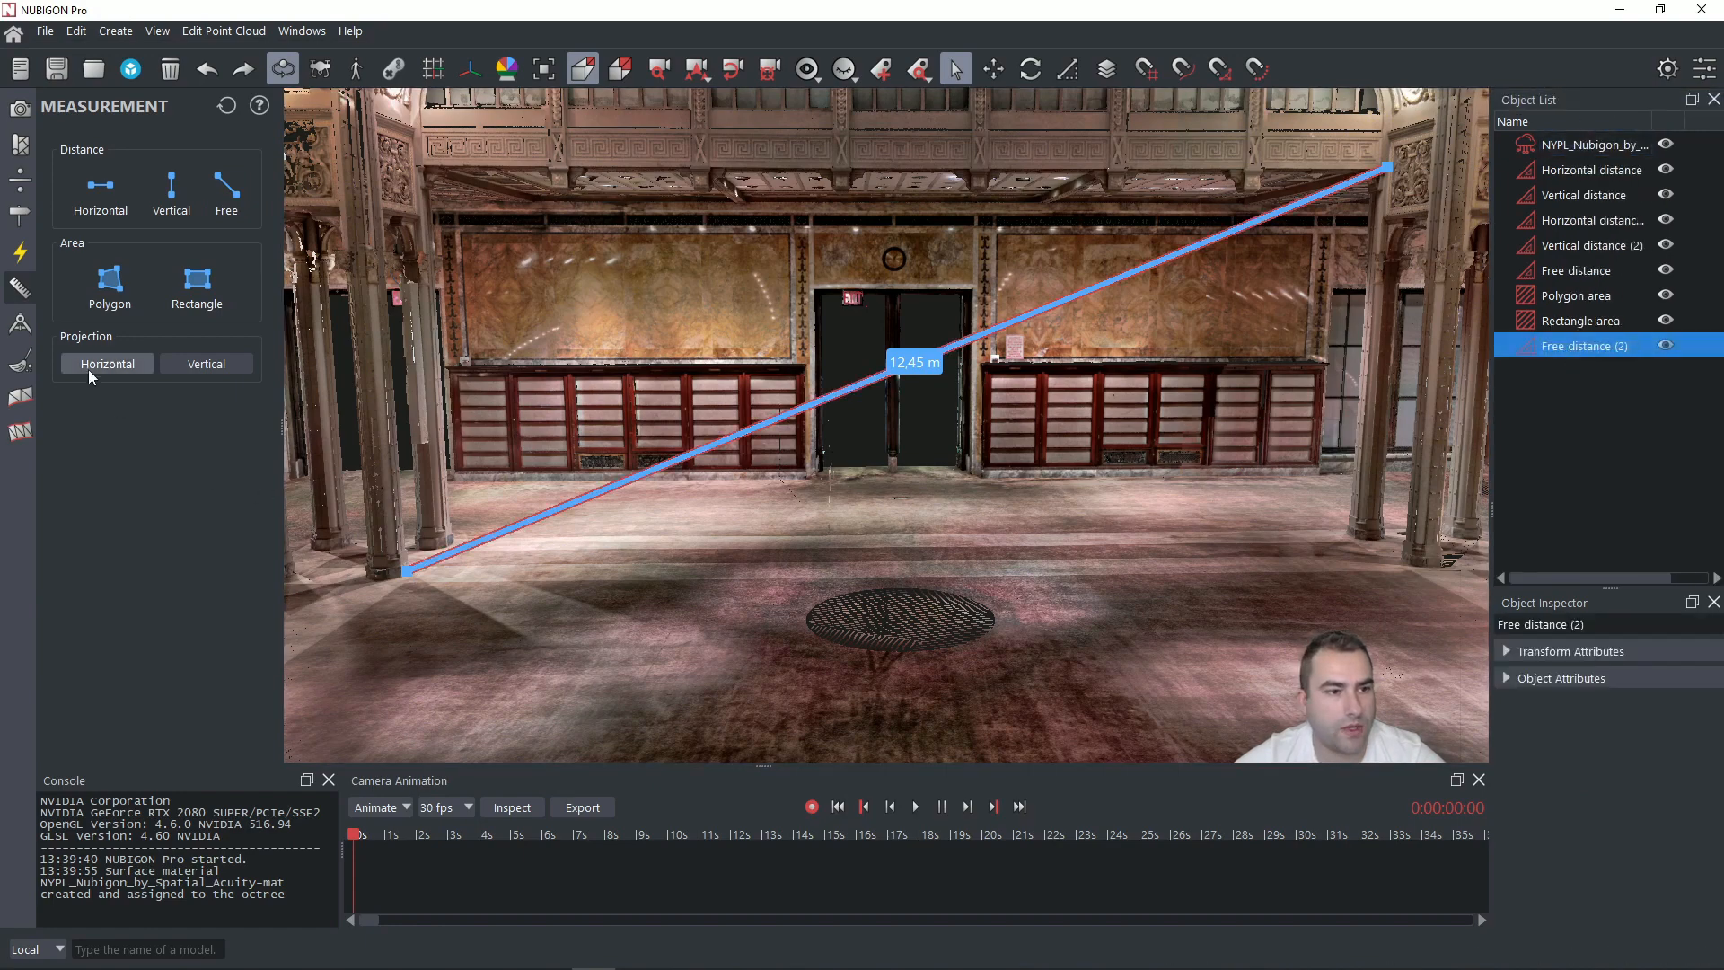
click(206, 364)
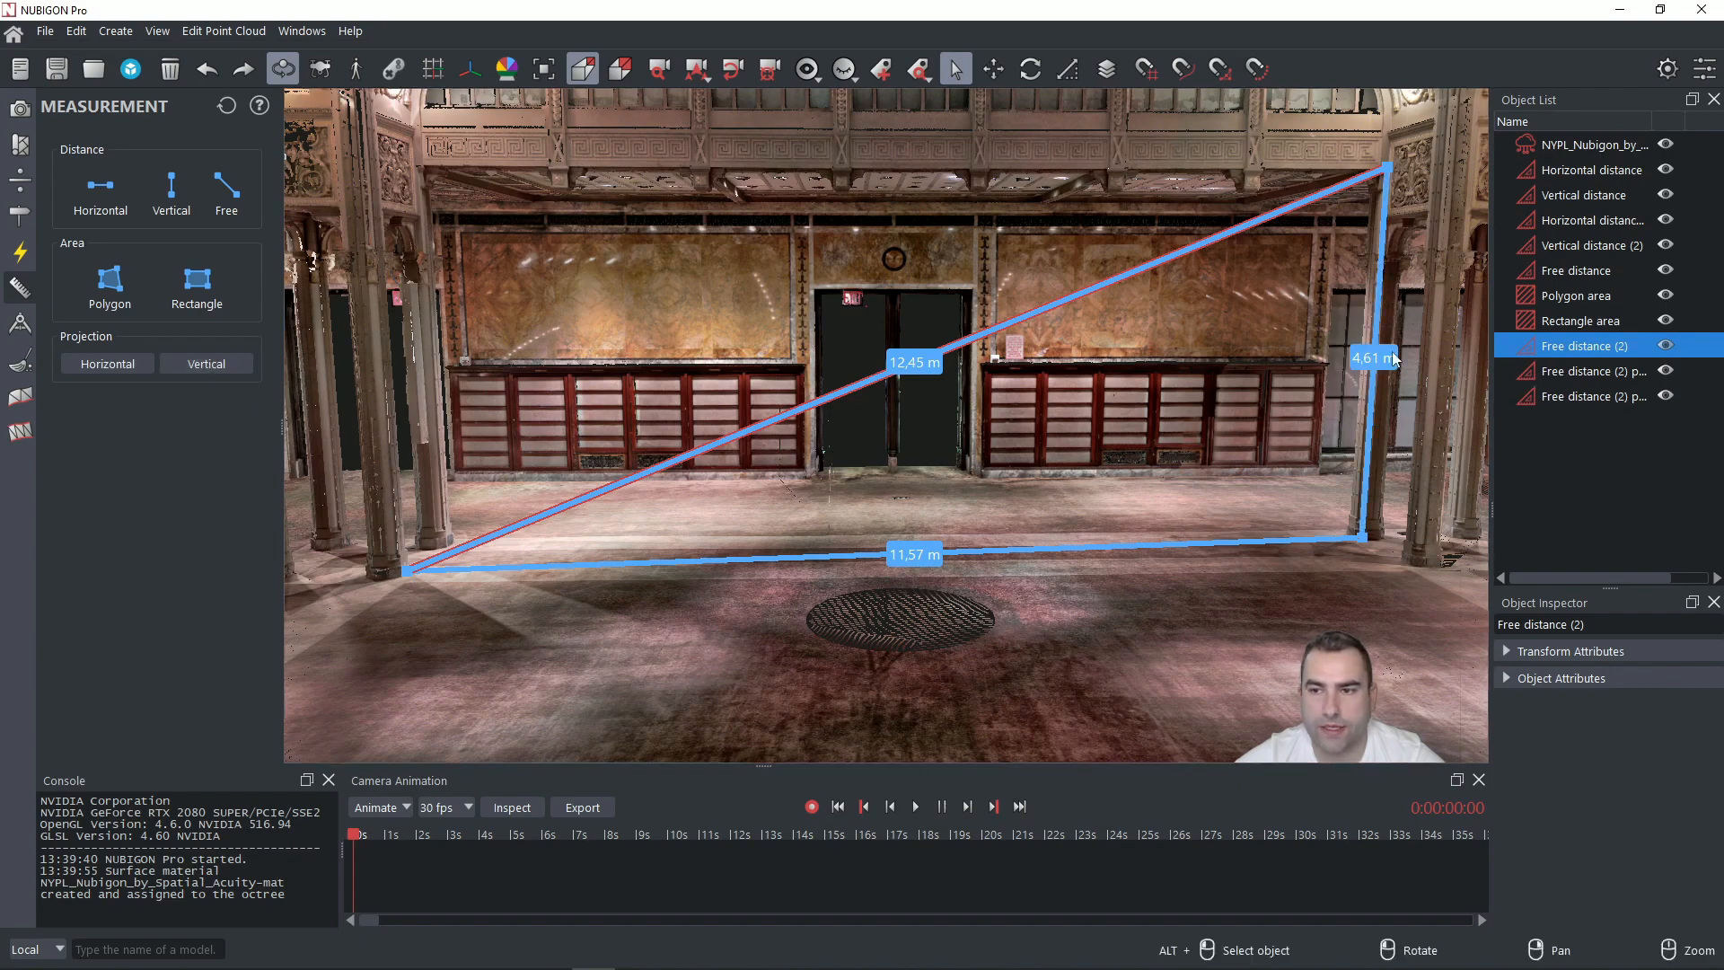
mouse_move(1120, 619)
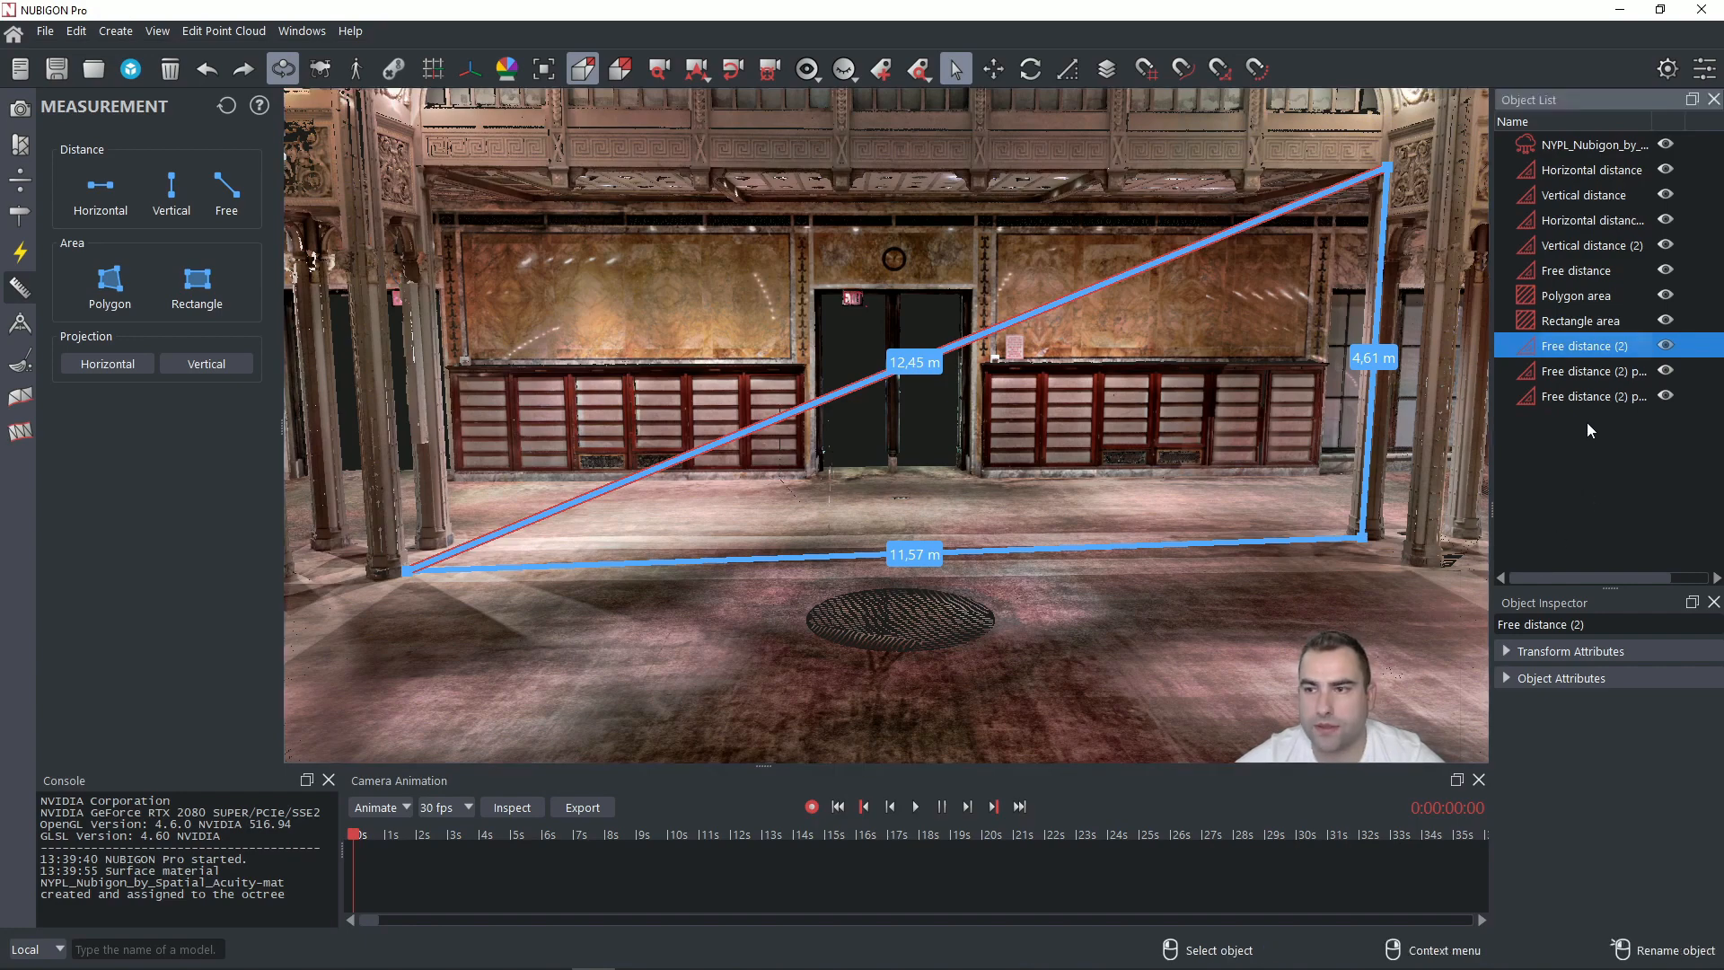
click(1588, 396)
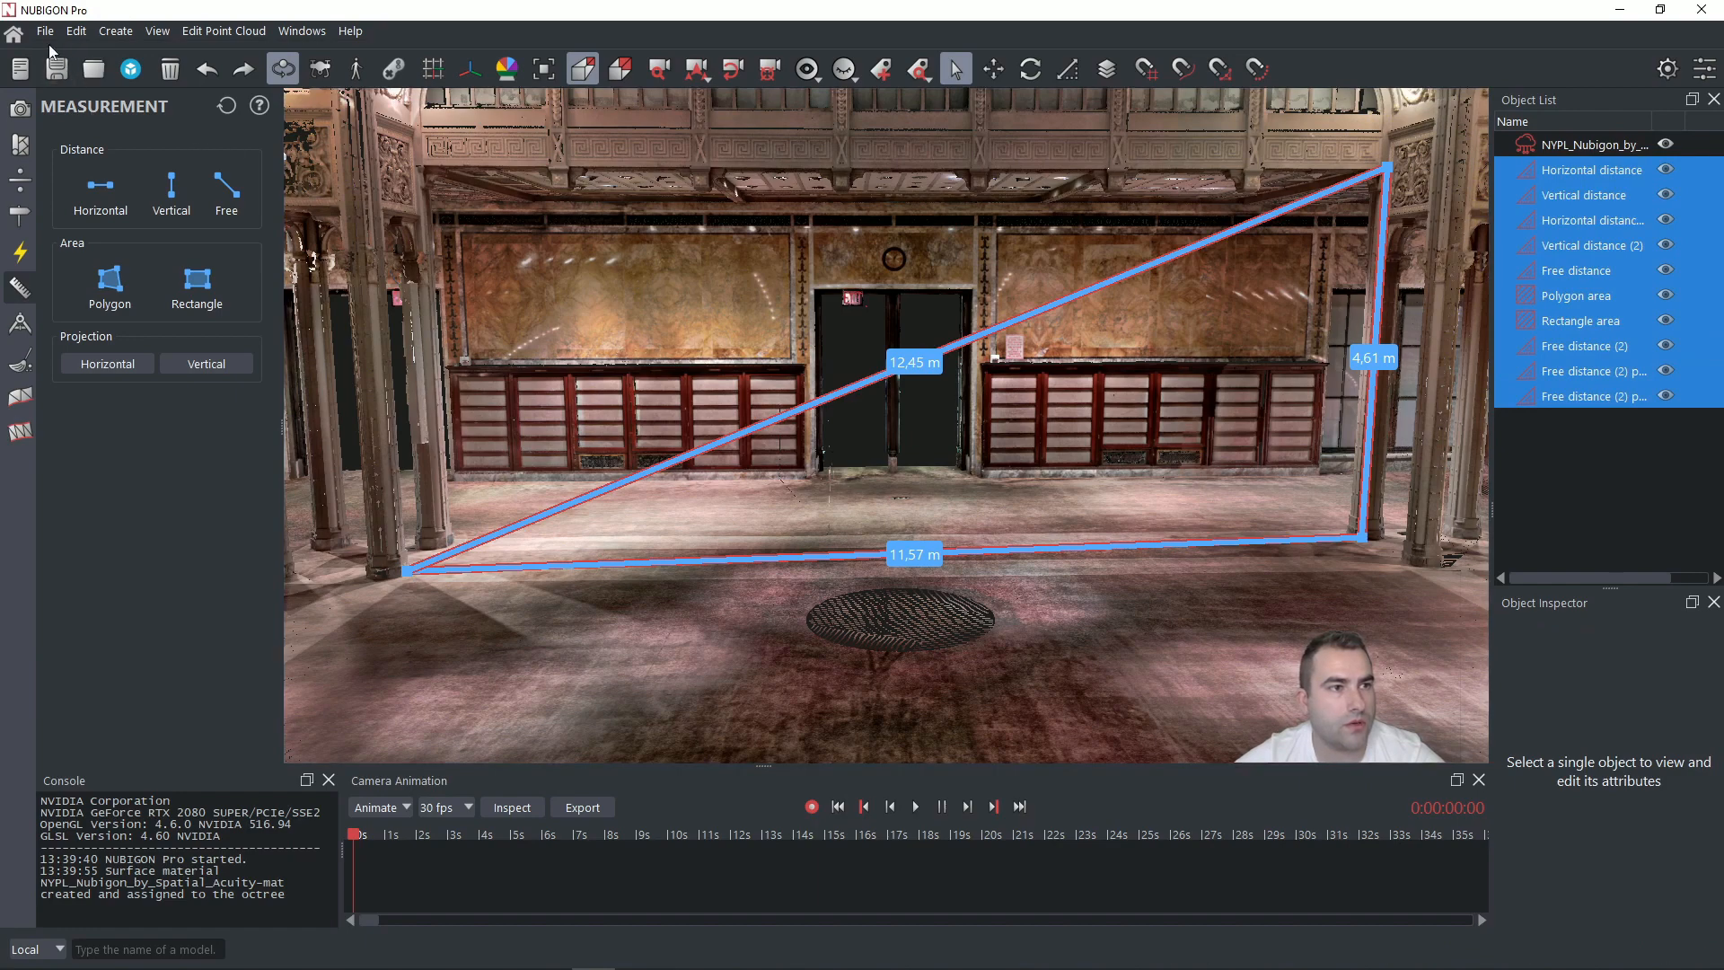
- Export all eleven measurements in meters to the CSV file 'myfile'
click(45, 30)
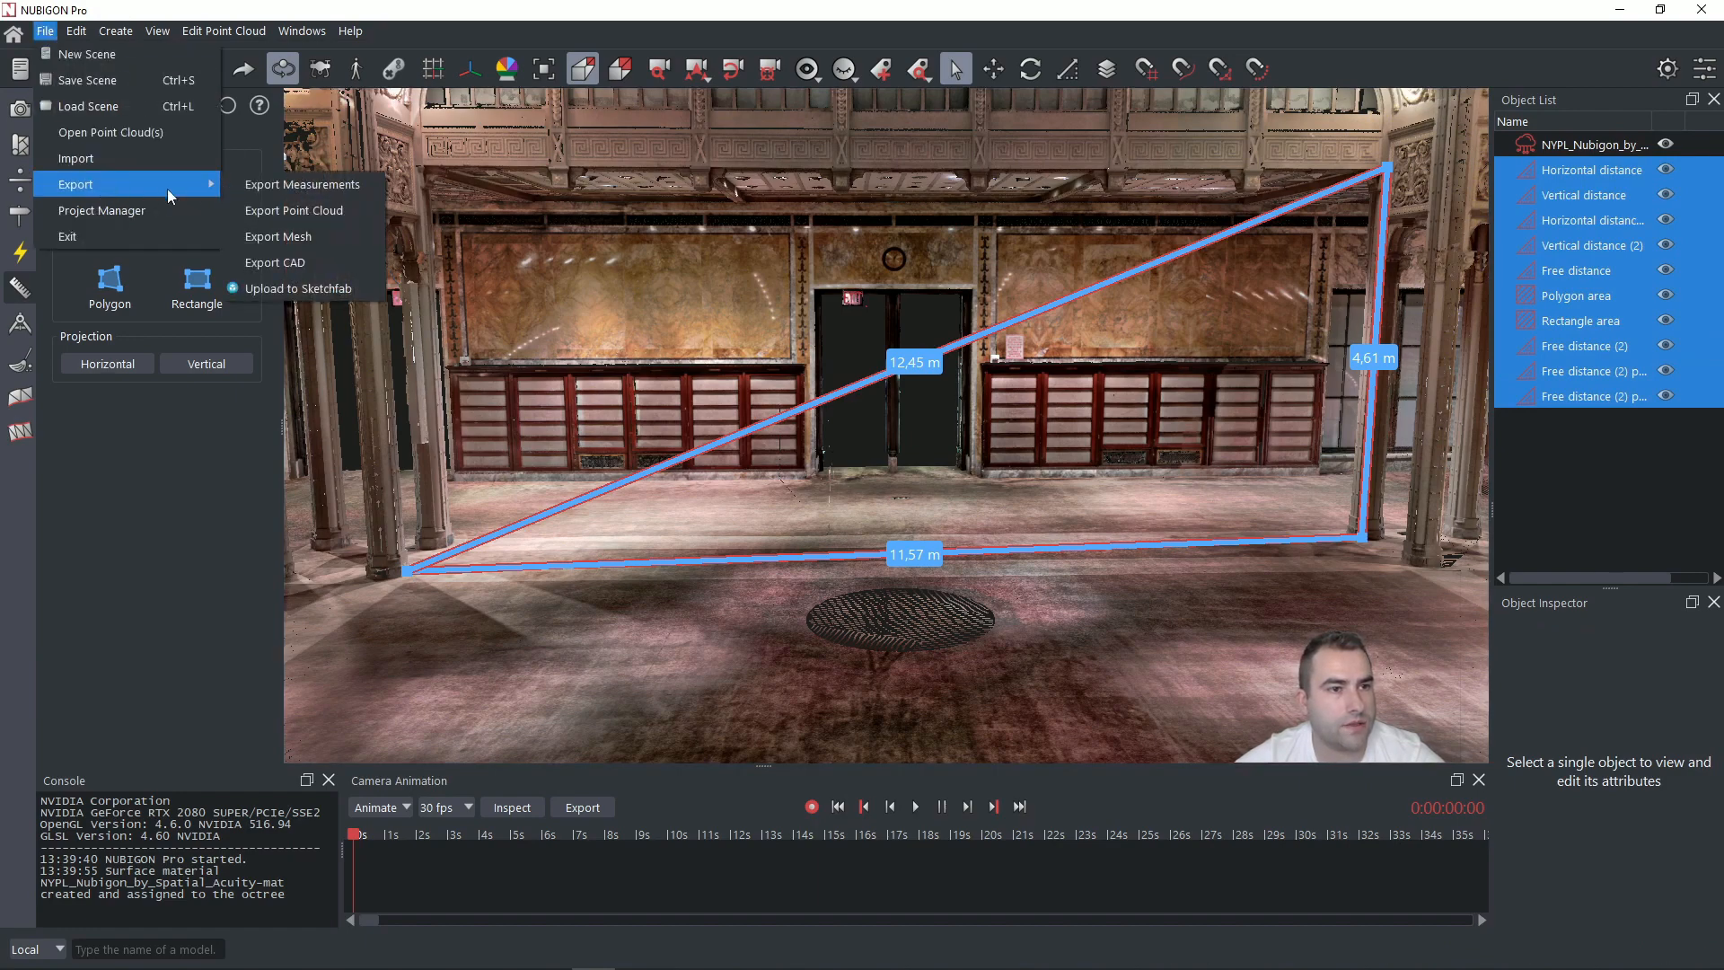
click(302, 183)
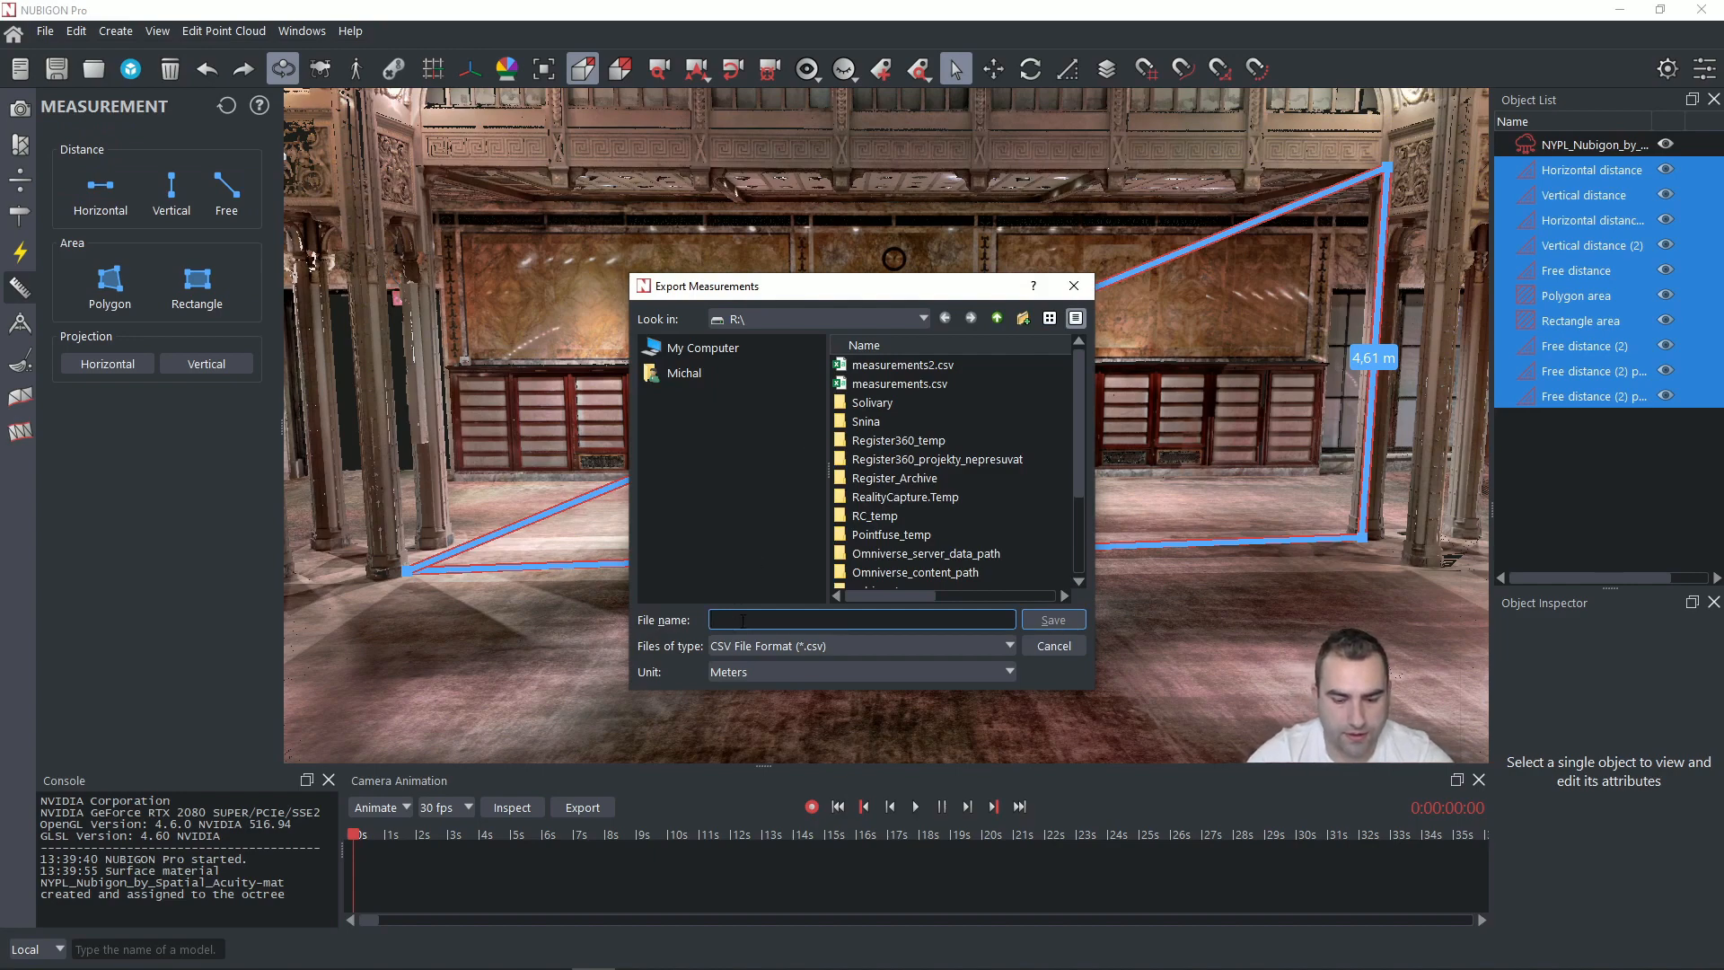
text(myfile)
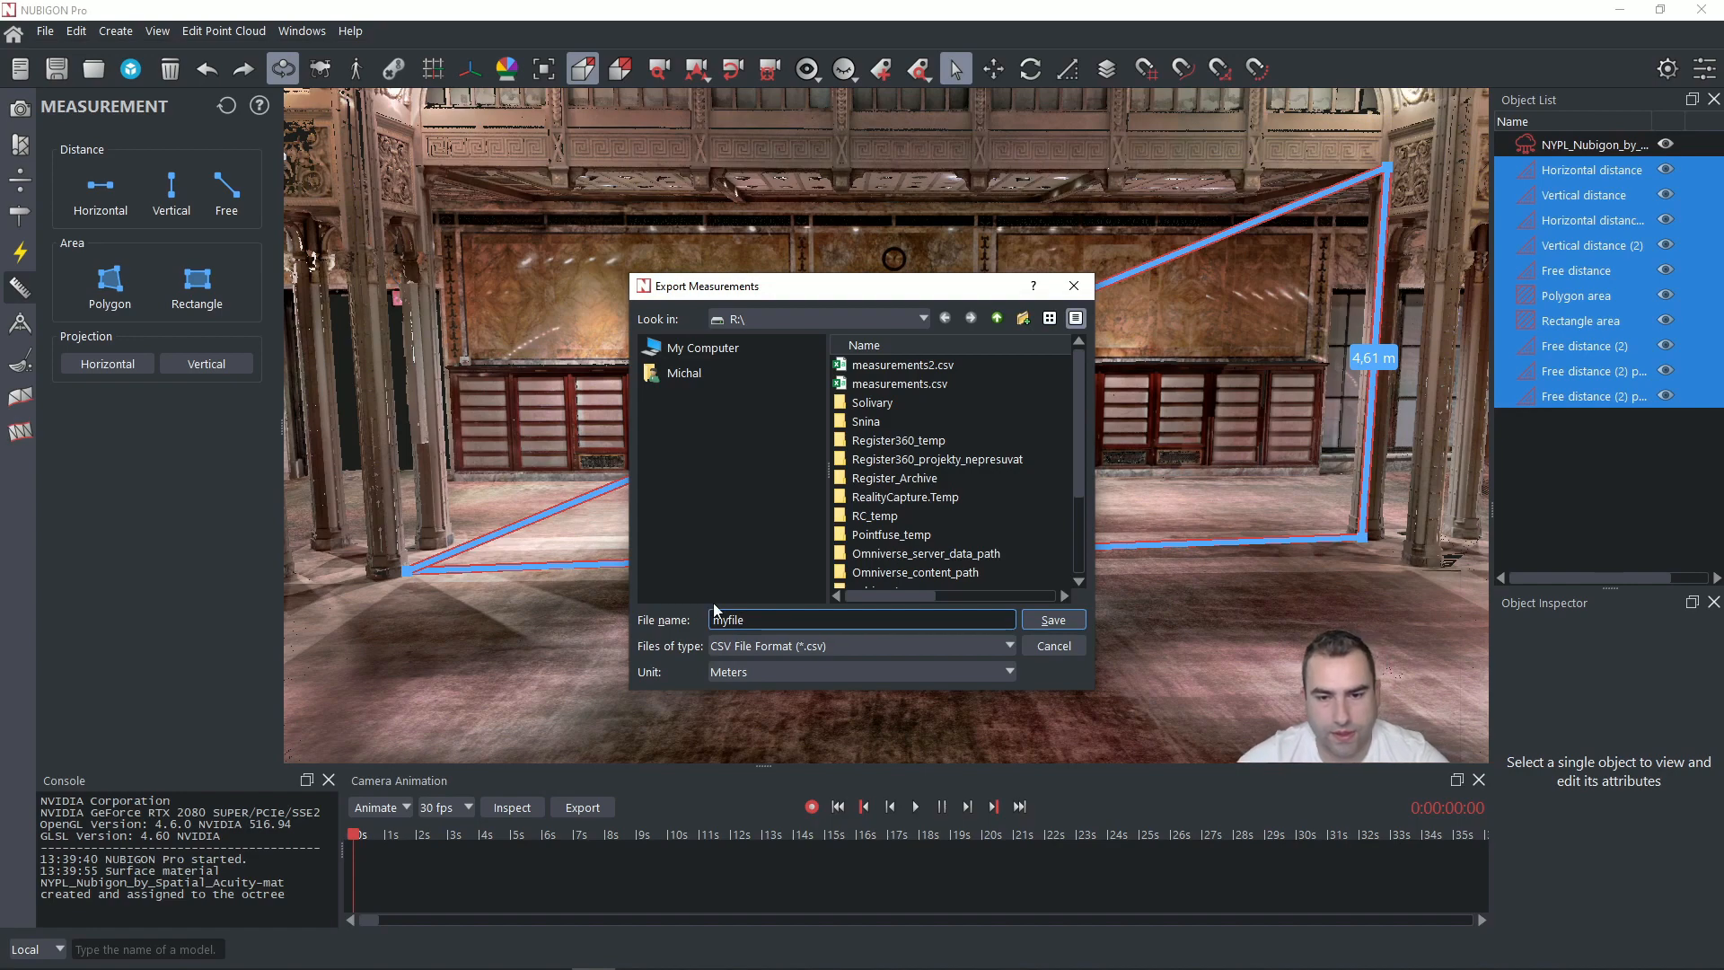
click(1049, 619)
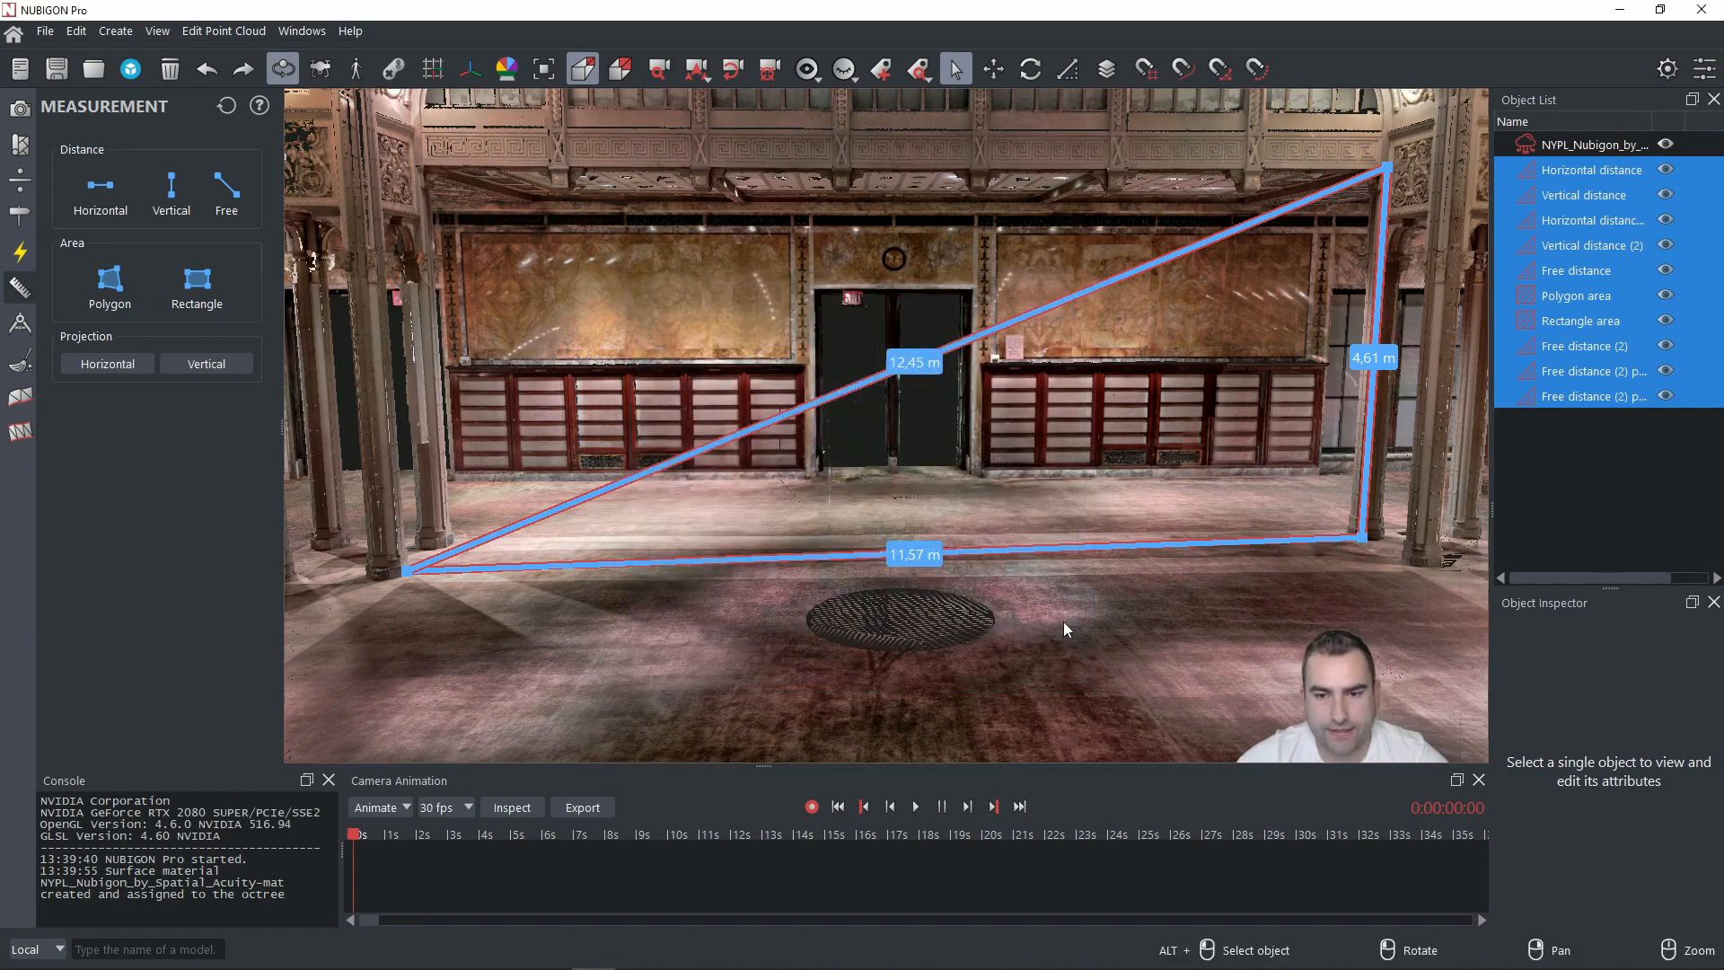
mouse_move(1034, 612)
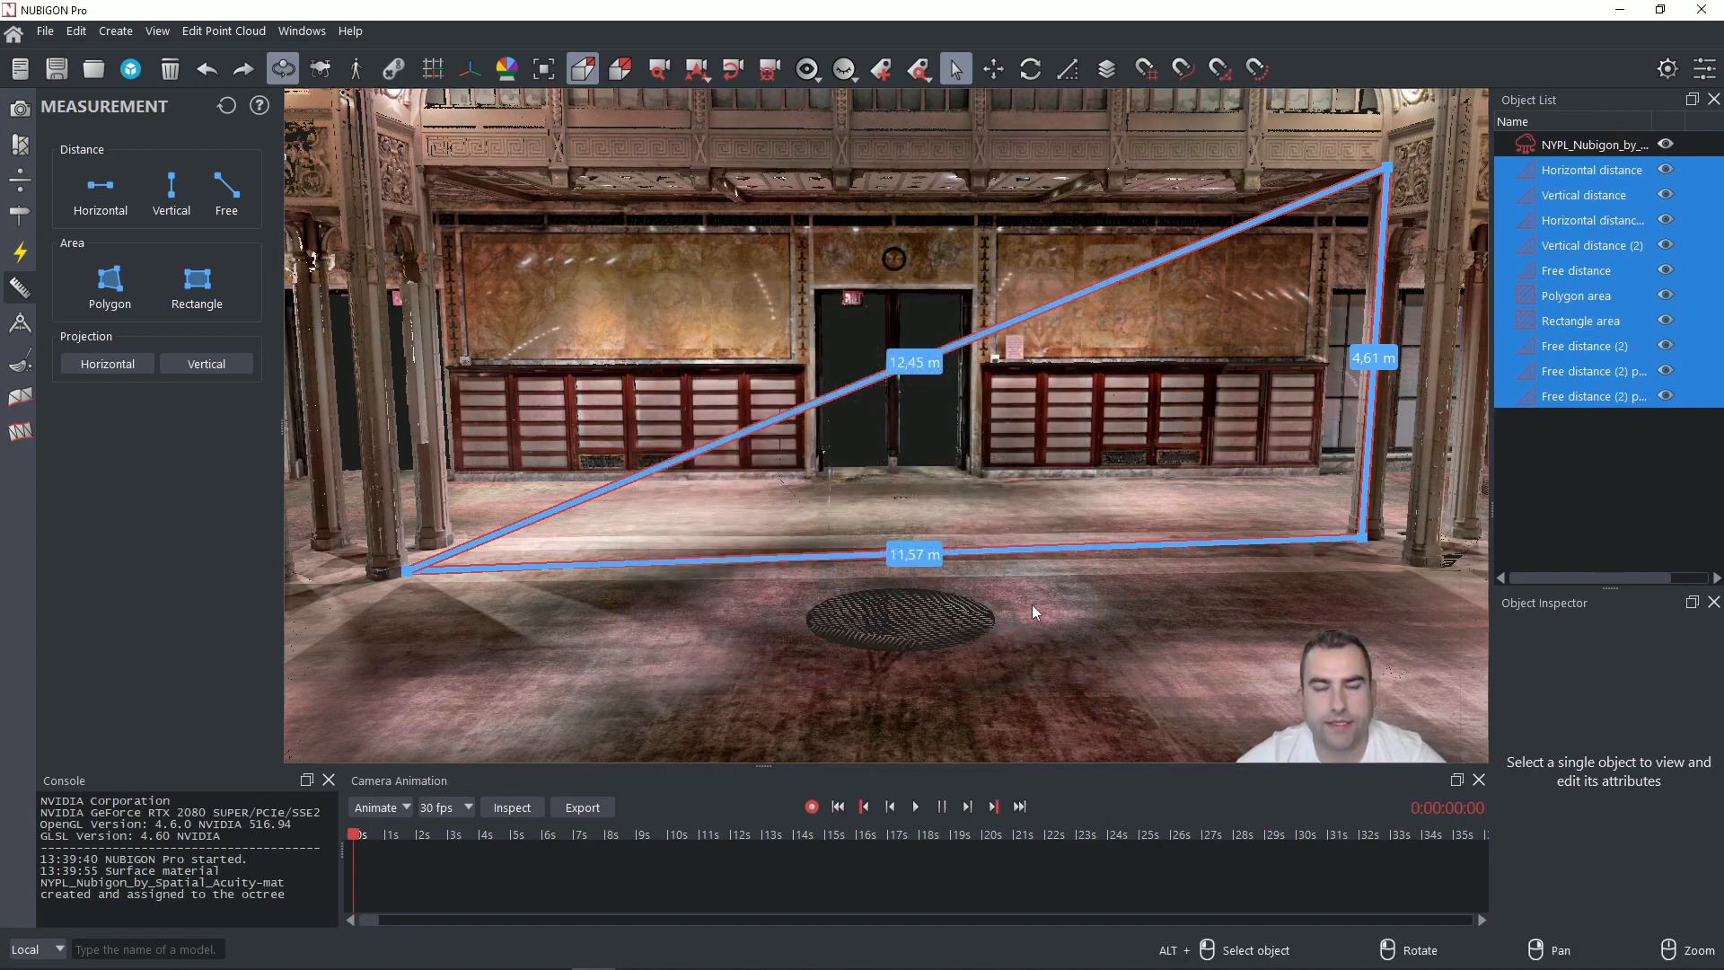